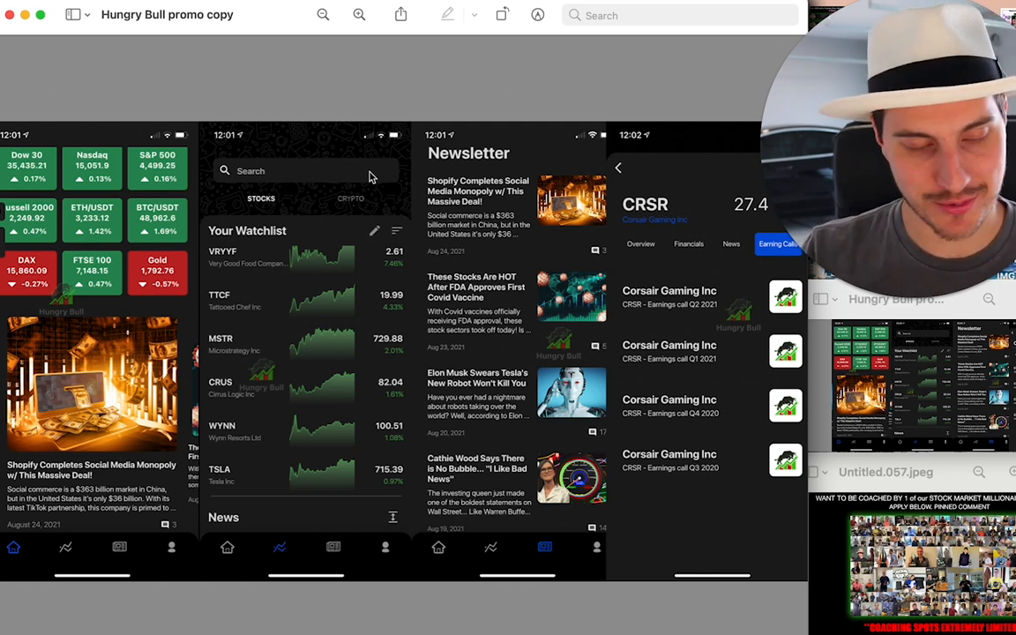
{"action": "mouse_move", "coordinate": [239, 208]}
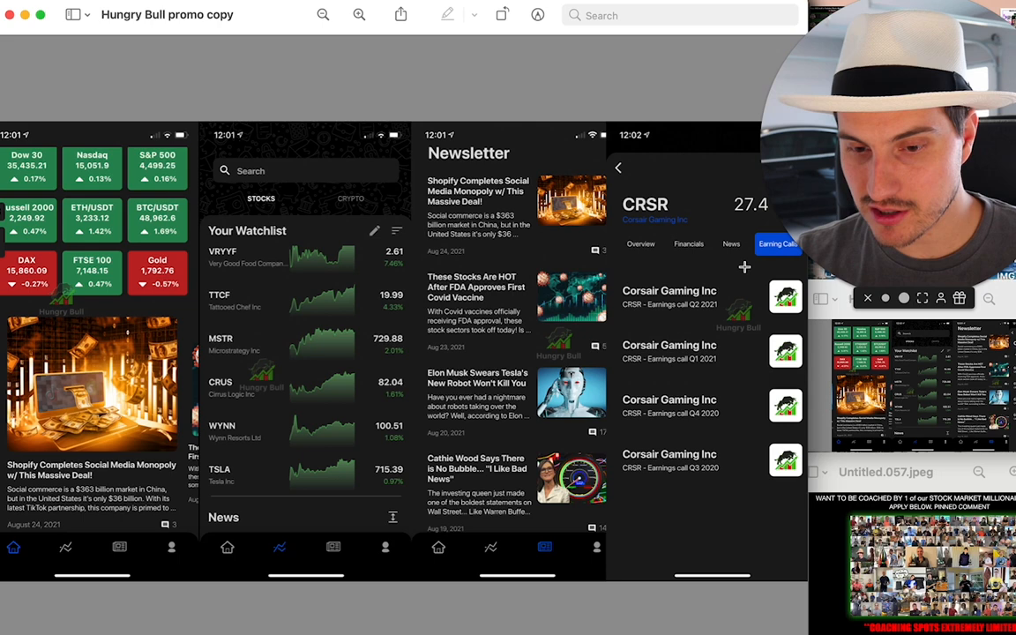
{"action": "mouse_move", "coordinate": [184, 28]}
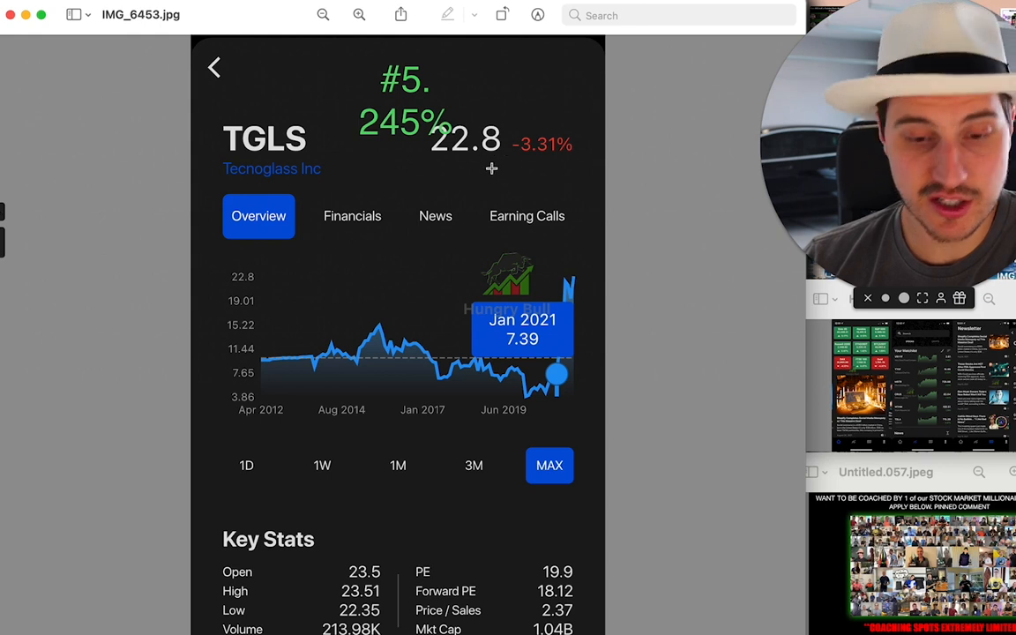
{"action": "mouse_move", "coordinate": [554, 155]}
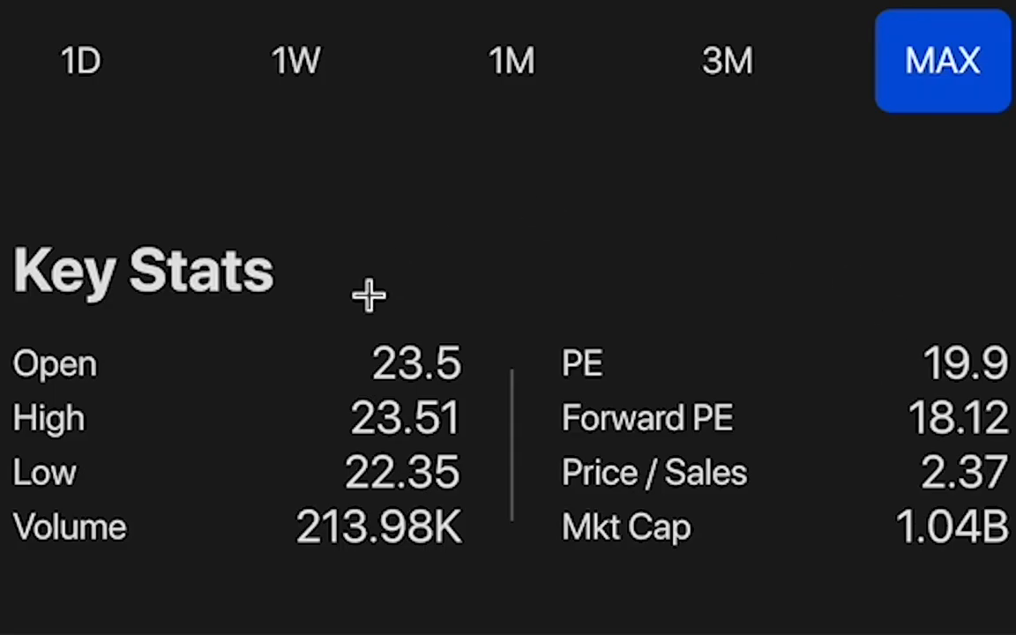
{"action": "mouse_move", "coordinate": [804, 445]}
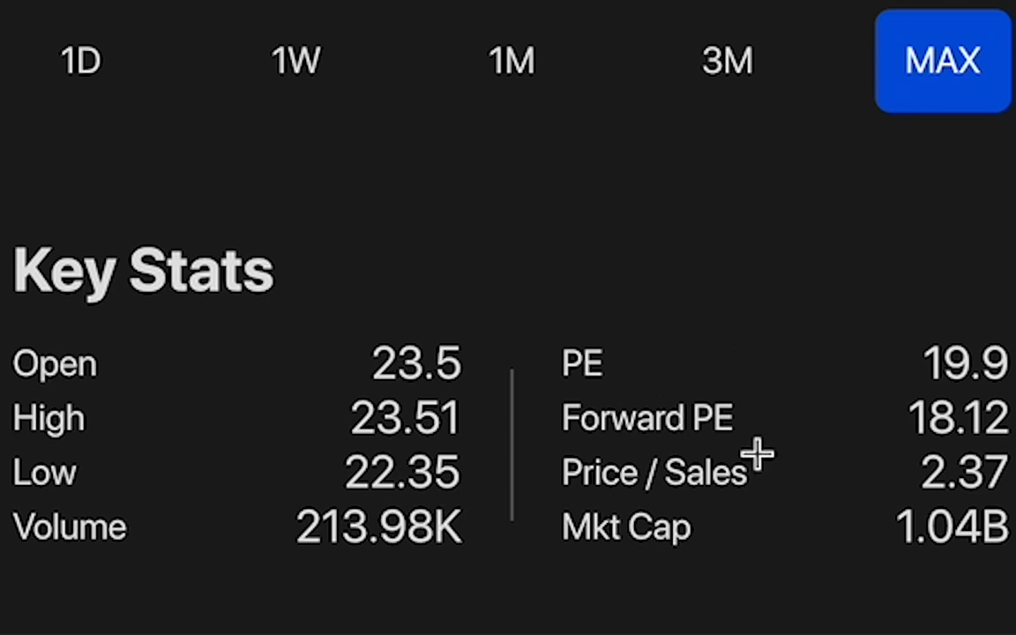
{"action": "mouse_move", "coordinate": [879, 561]}
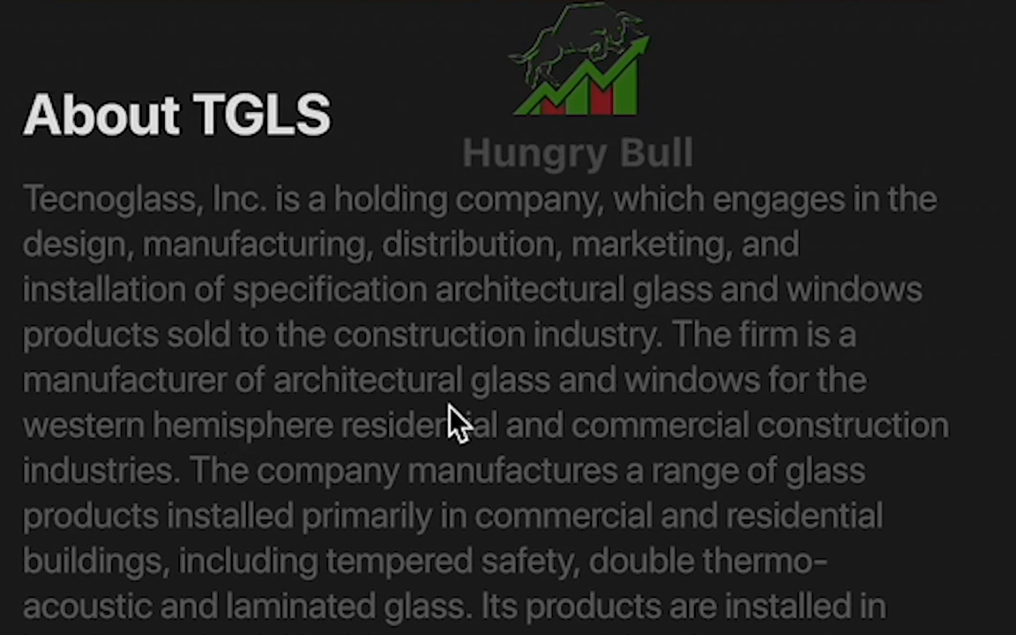
{"action": "mouse_move", "coordinate": [476, 480]}
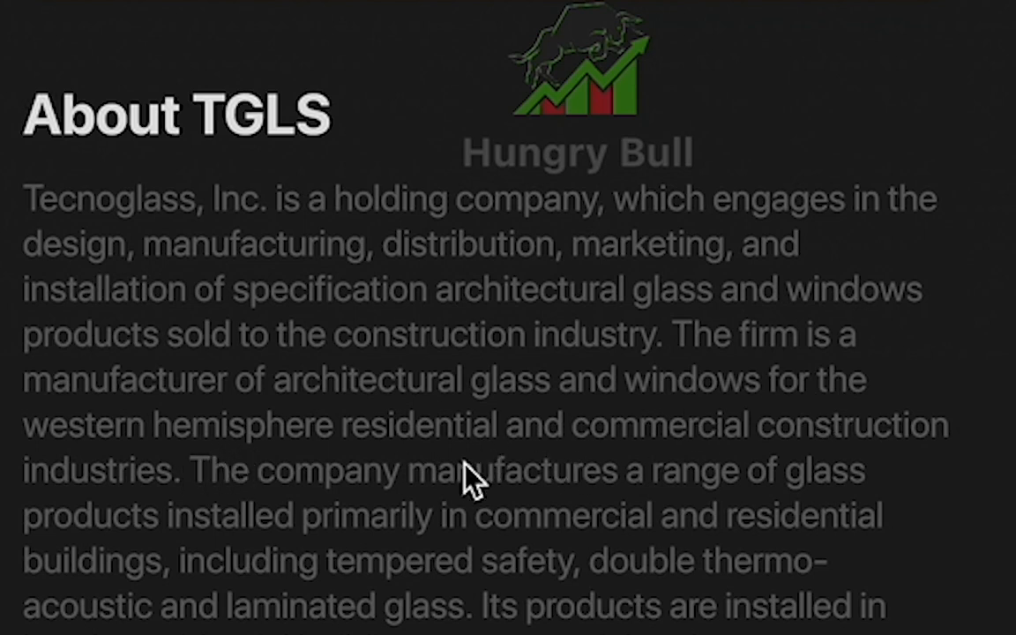
{"action": "mouse_move", "coordinate": [597, 530]}
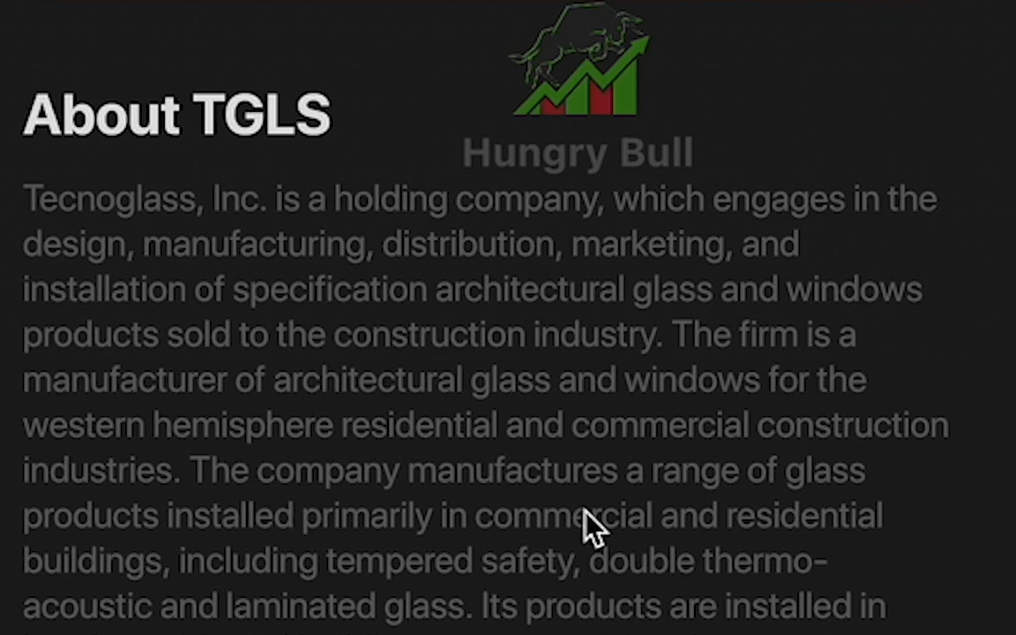
{"action": "mouse_move", "coordinate": [452, 609]}
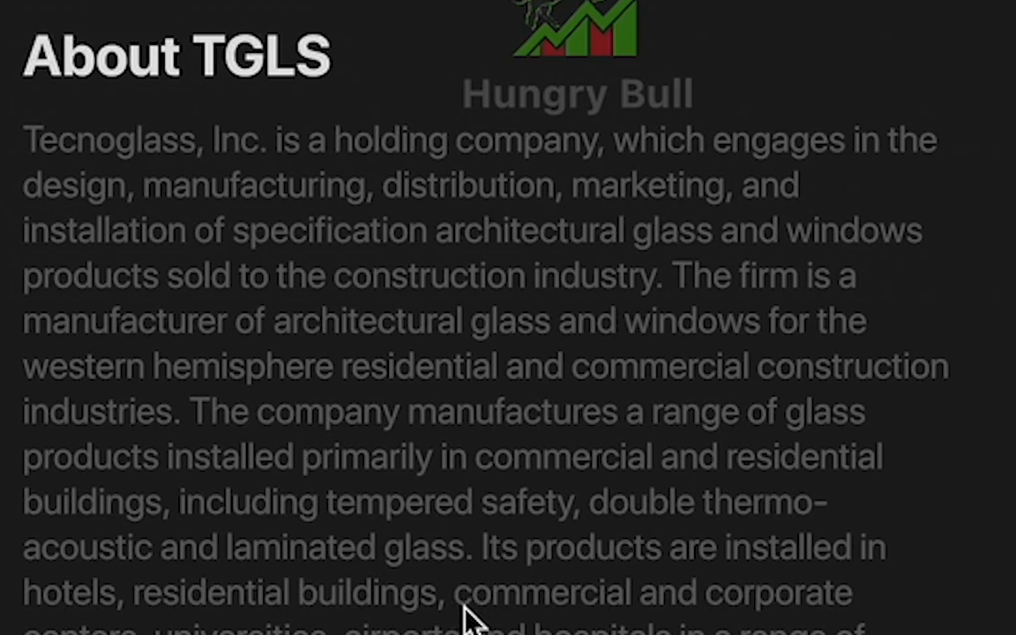
Scroll the TGLS screenshot down to the About TGLS description of Tecnoglass.
{"action": "scroll", "scroll_direction": "down", "scroll_amount": 3}
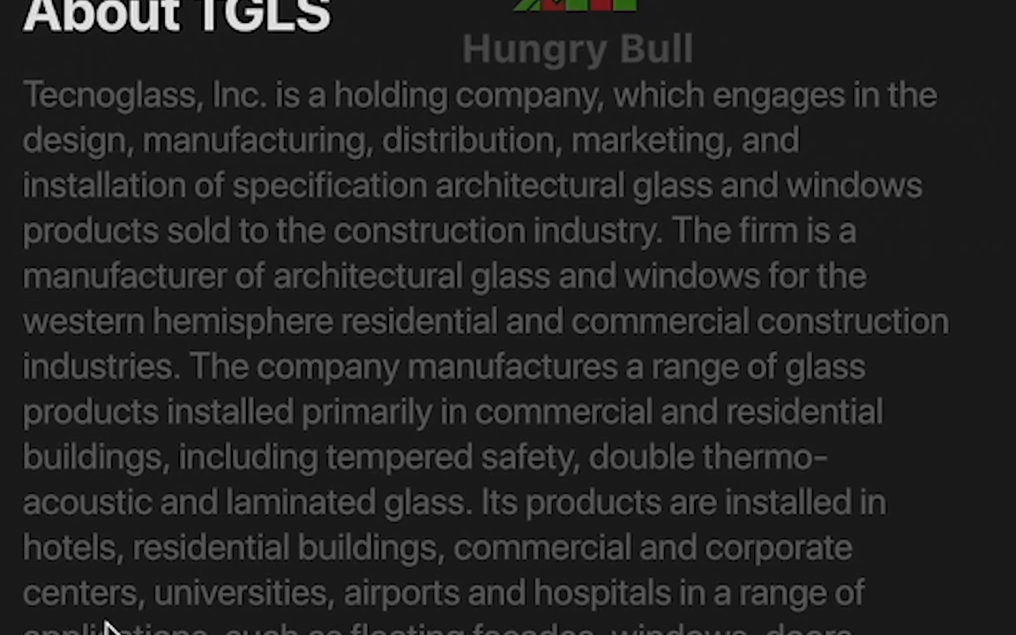
{"action": "scroll", "scroll_direction": "down", "scroll_amount": 3}
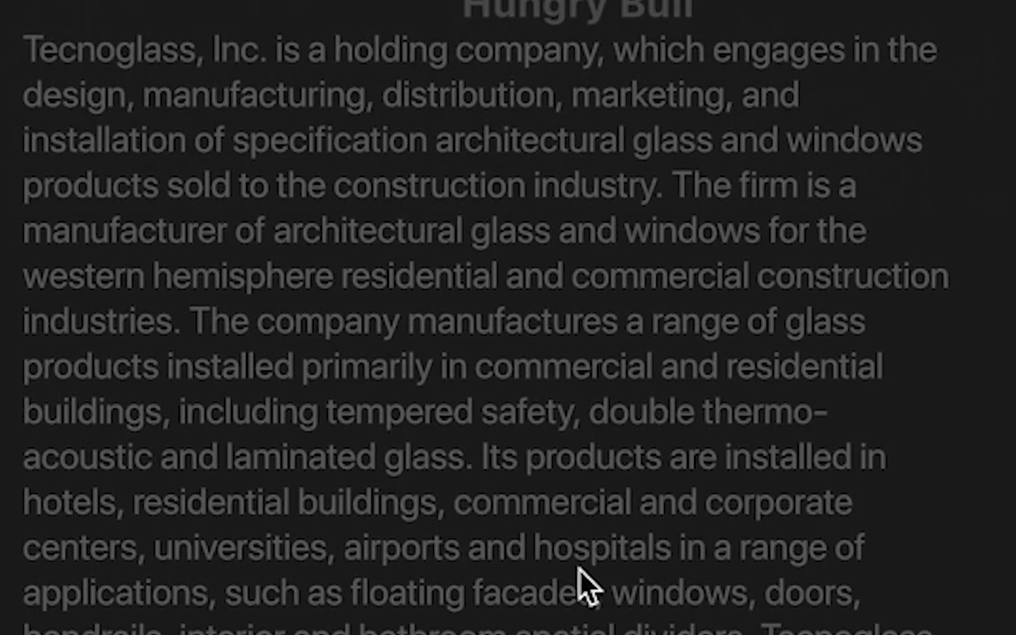
{"action": "scroll", "scroll_direction": "down", "scroll_amount": 3}
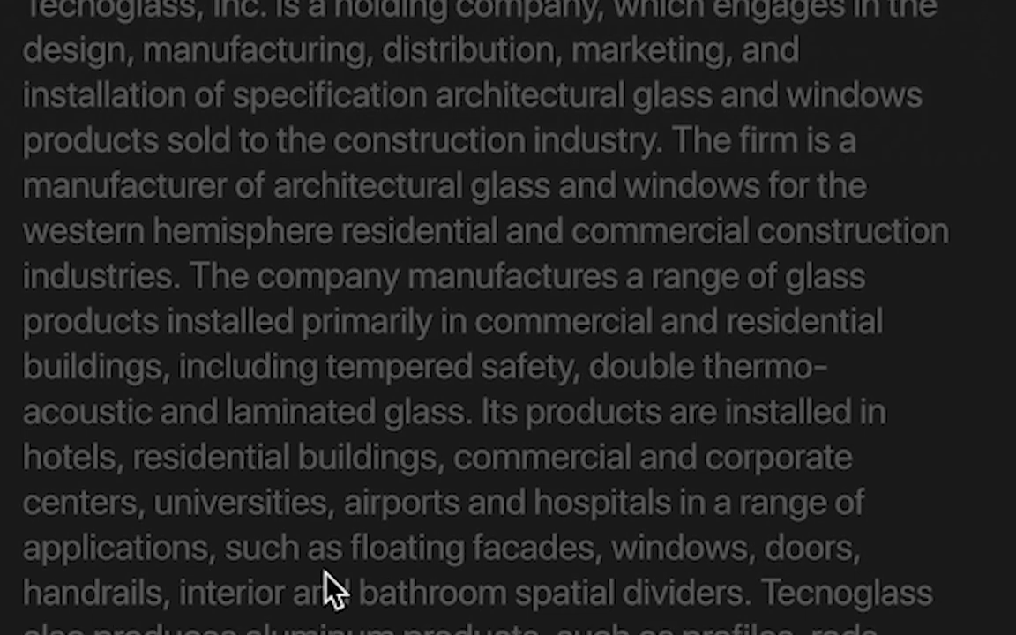
{"action": "scroll", "scroll_direction": "down", "scroll_amount": 3}
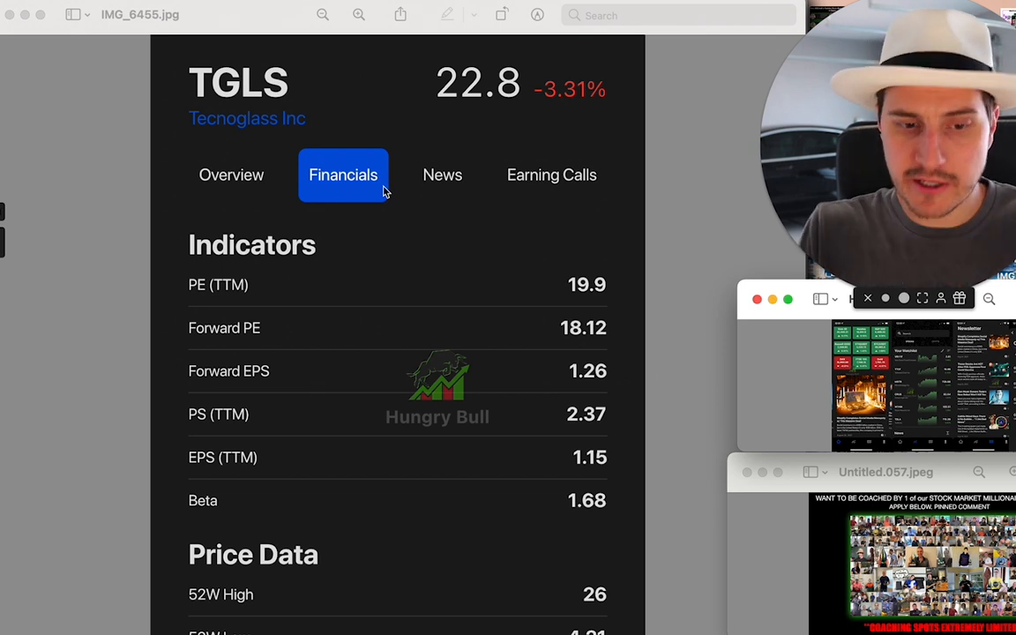
{"action": "mouse_move", "coordinate": [618, 291]}
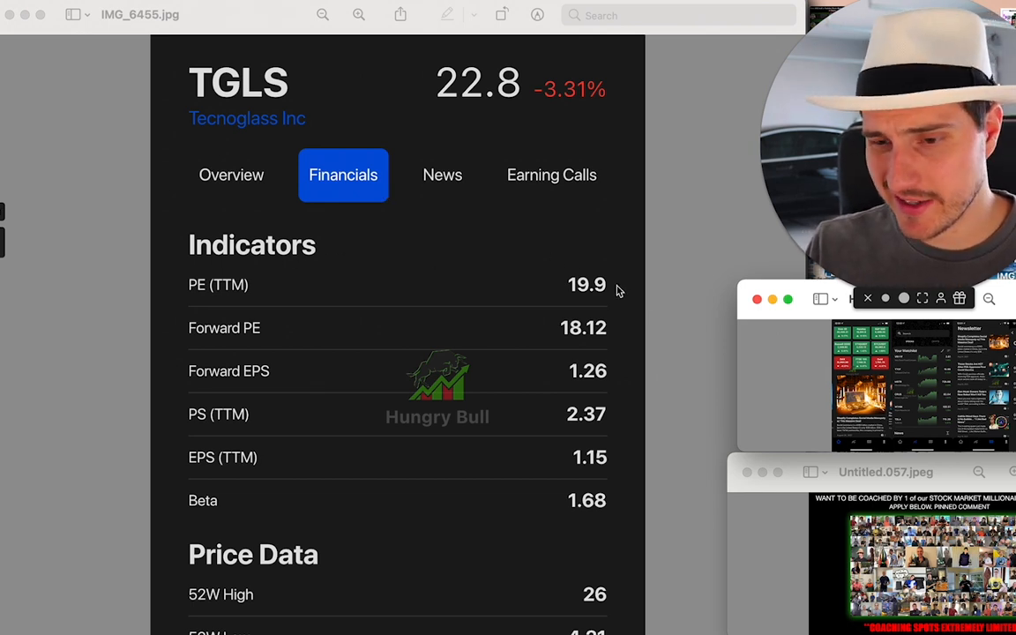
{"action": "mouse_move", "coordinate": [611, 350]}
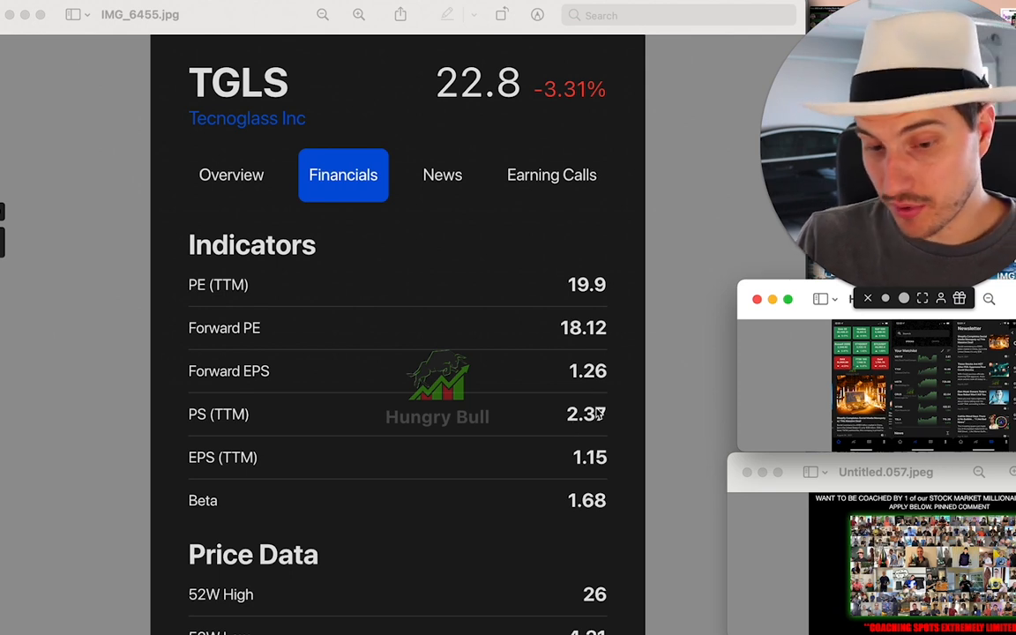
{"action": "mouse_move", "coordinate": [596, 426]}
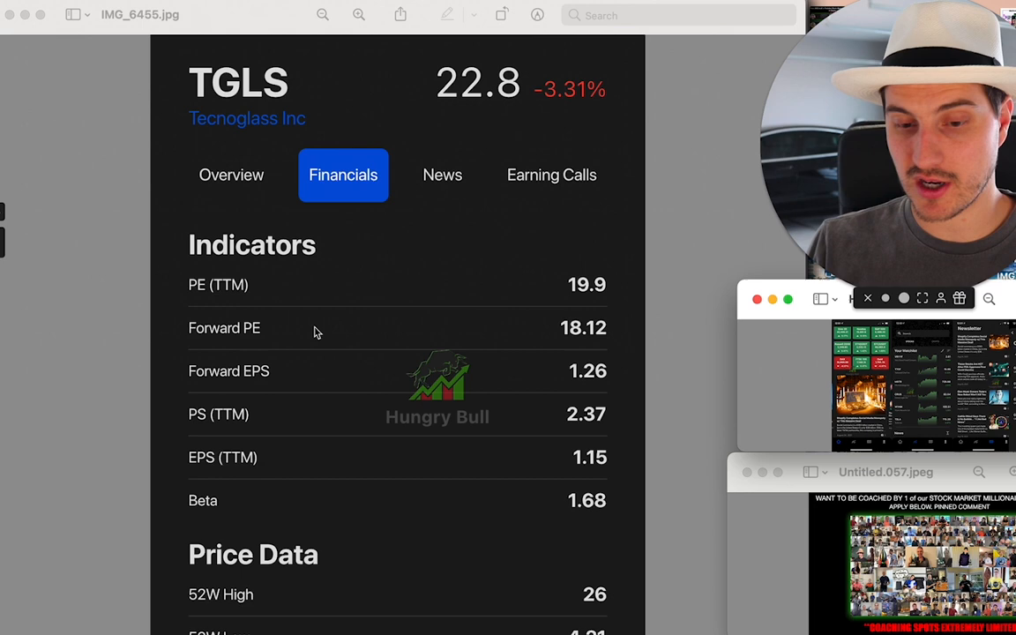
{"action": "mouse_move", "coordinate": [402, 286]}
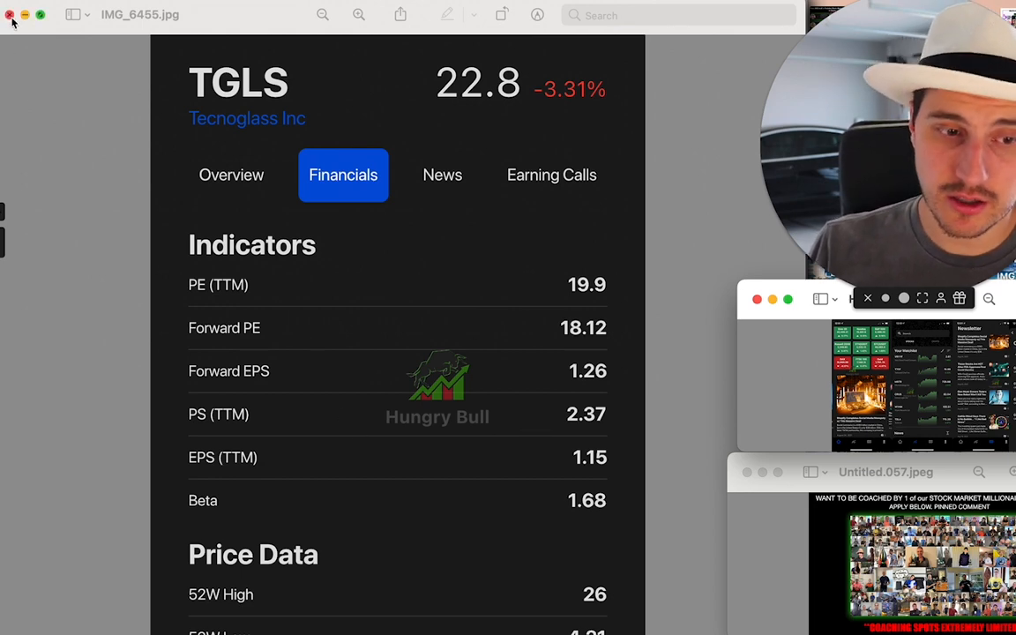
Close the TGLS Financials image to reveal IMG_6456.jpg with the Earning Calls list.
{"action": "left_click", "coordinate": [550, 175]}
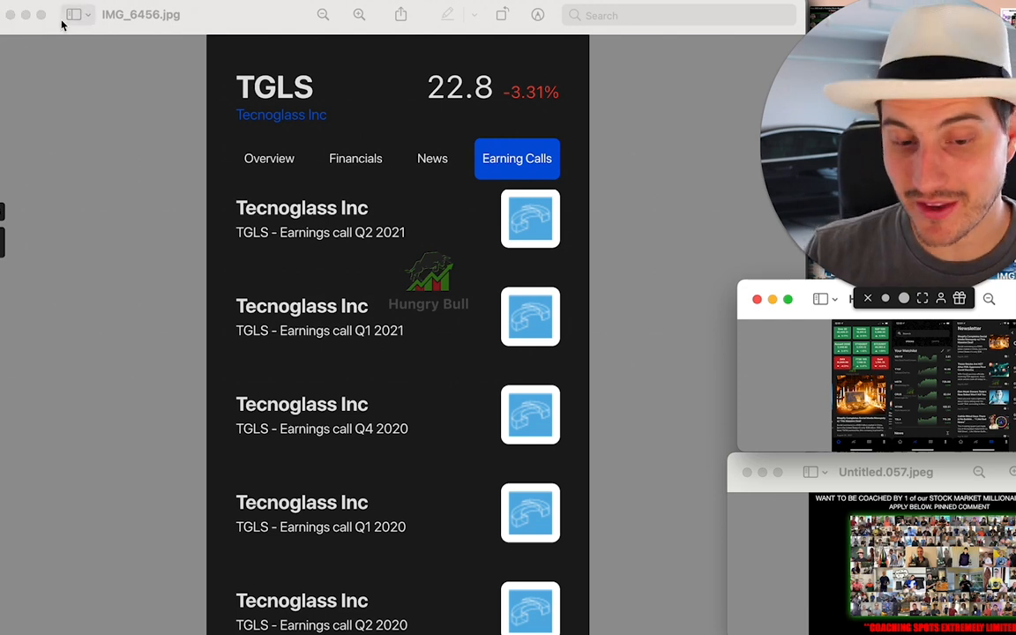
{"action": "mouse_move", "coordinate": [469, 173]}
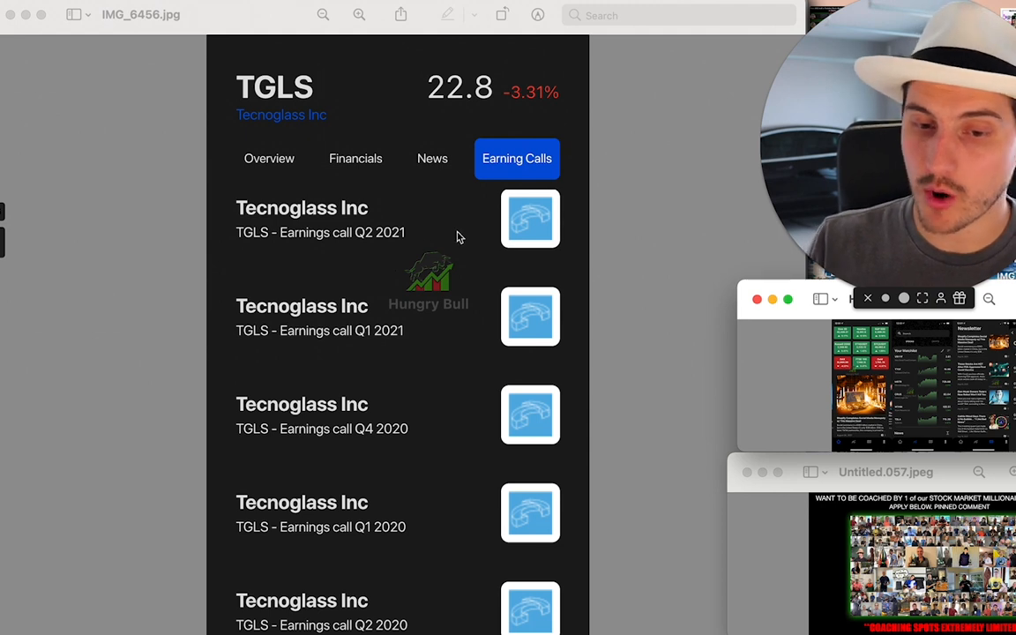
{"action": "mouse_move", "coordinate": [490, 212]}
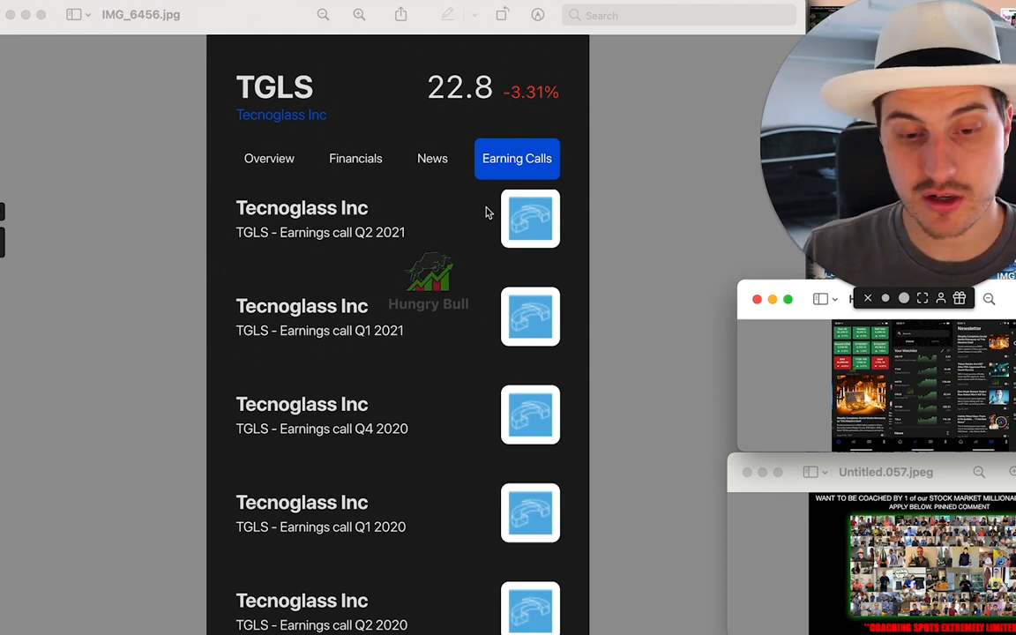
{"action": "mouse_move", "coordinate": [547, 286]}
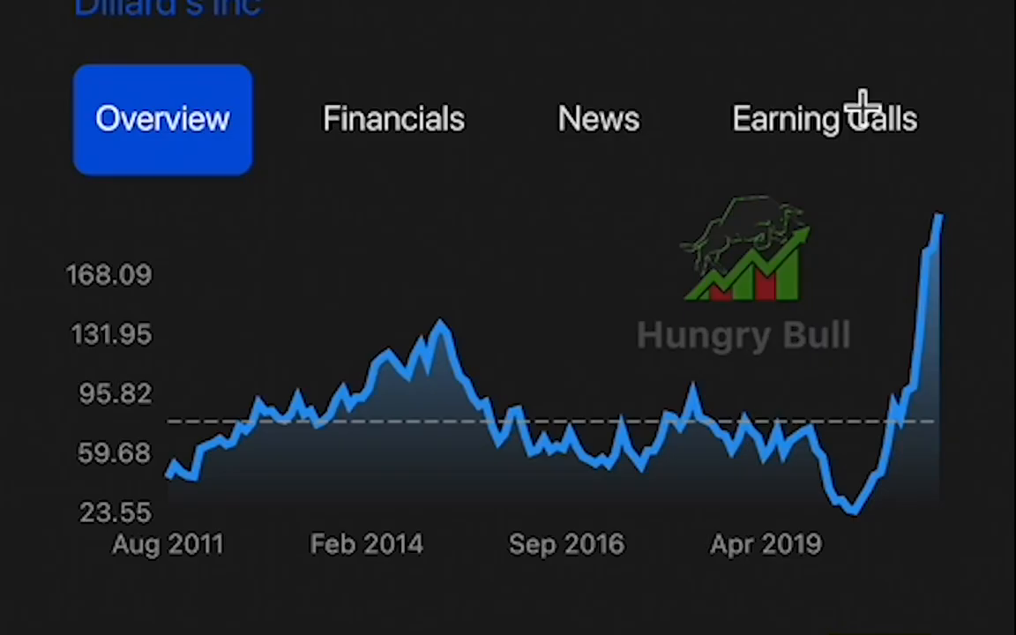
{"action": "mouse_move", "coordinate": [868, 522]}
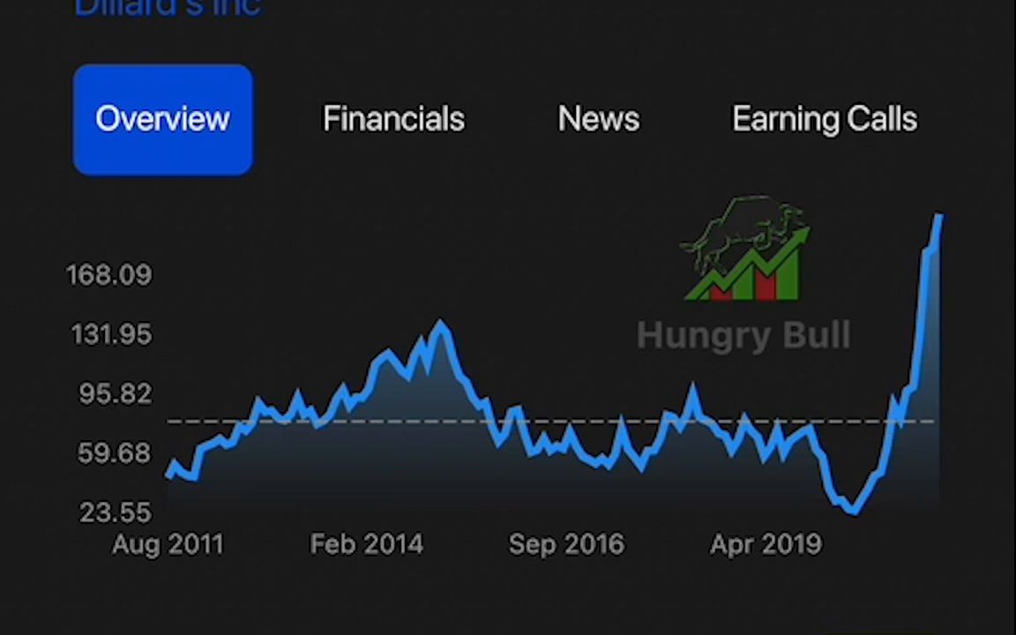
{"action": "mouse_move", "coordinate": [842, 251]}
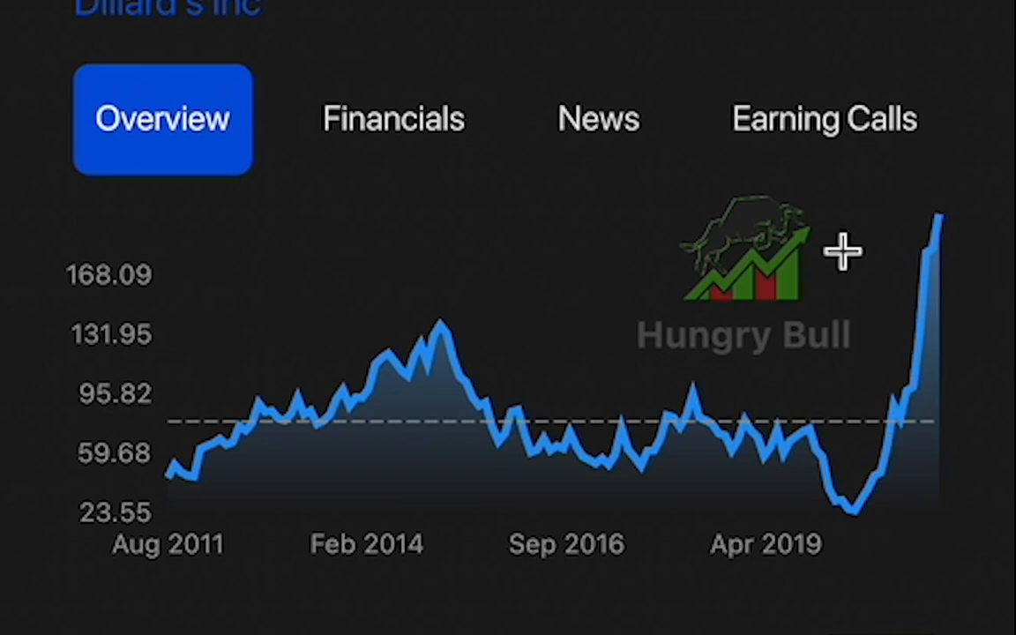
{"action": "mouse_move", "coordinate": [843, 251]}
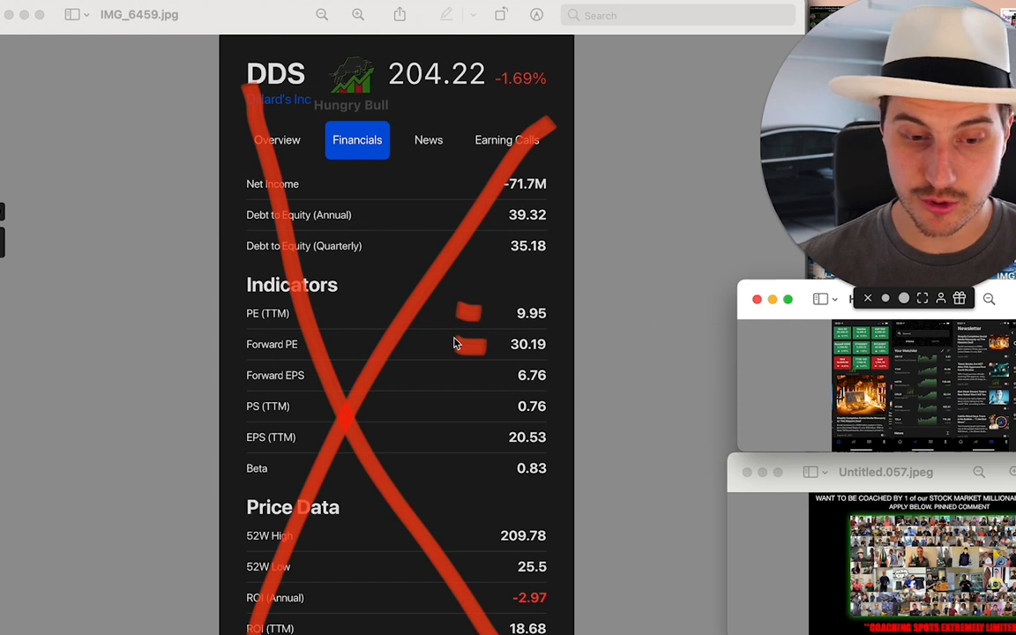
{"action": "mouse_move", "coordinate": [483, 342]}
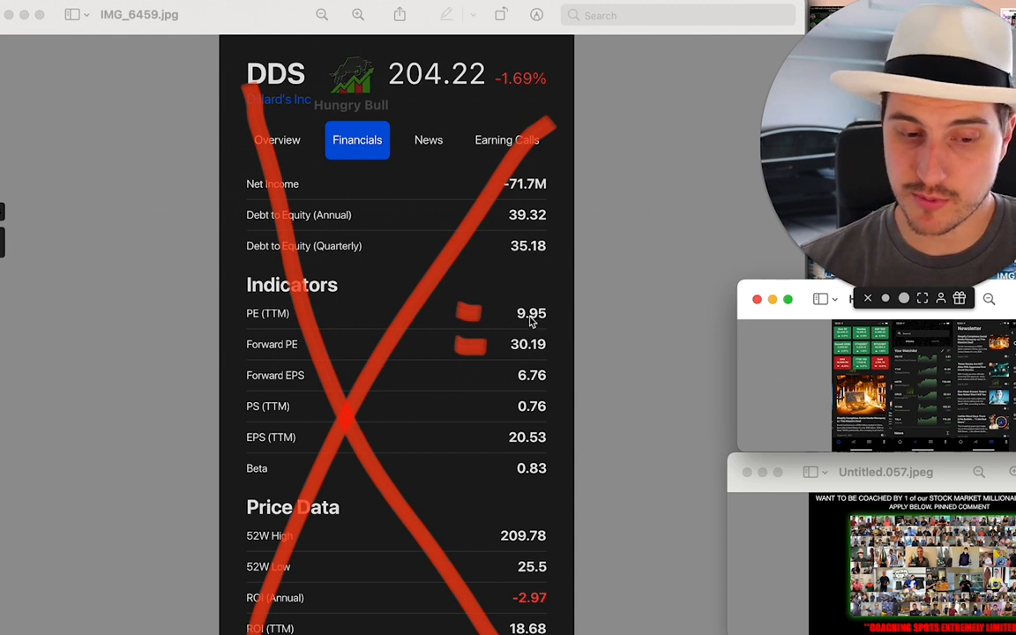
{"action": "mouse_move", "coordinate": [475, 356]}
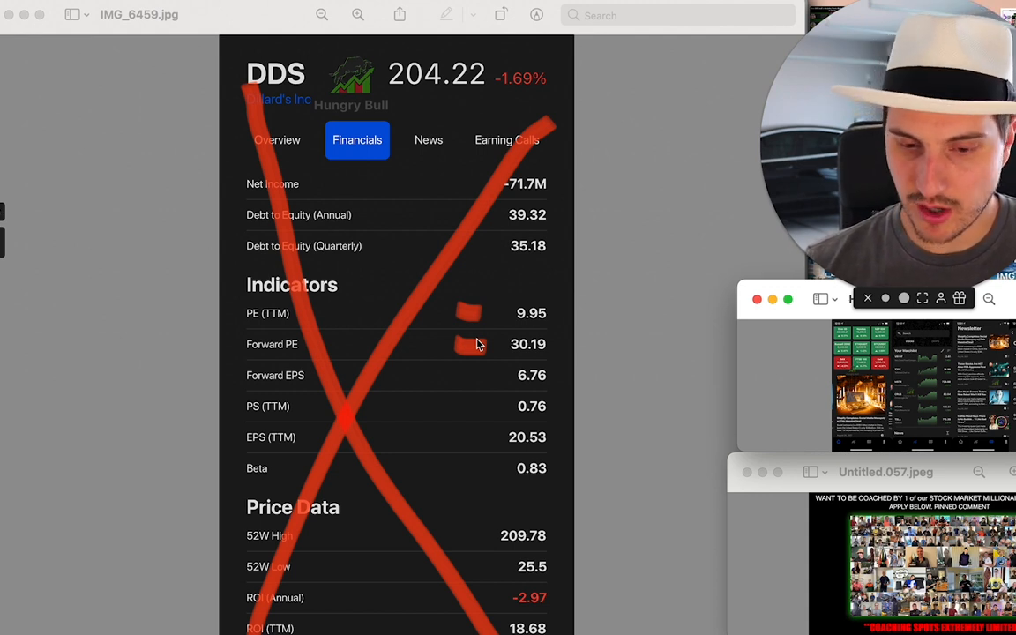
{"action": "mouse_move", "coordinate": [498, 402]}
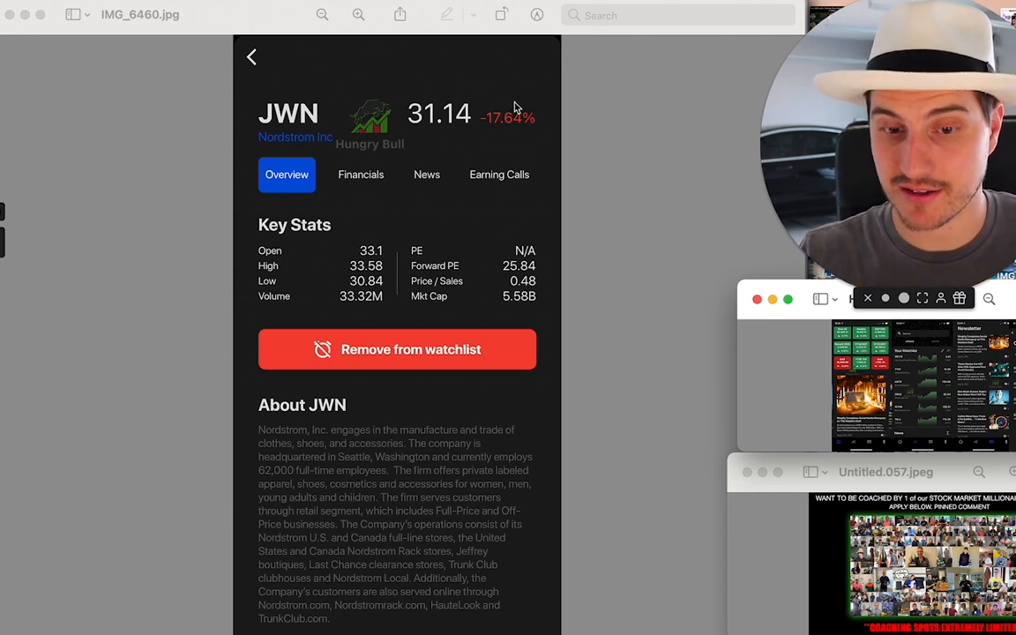
{"action": "mouse_move", "coordinate": [555, 130]}
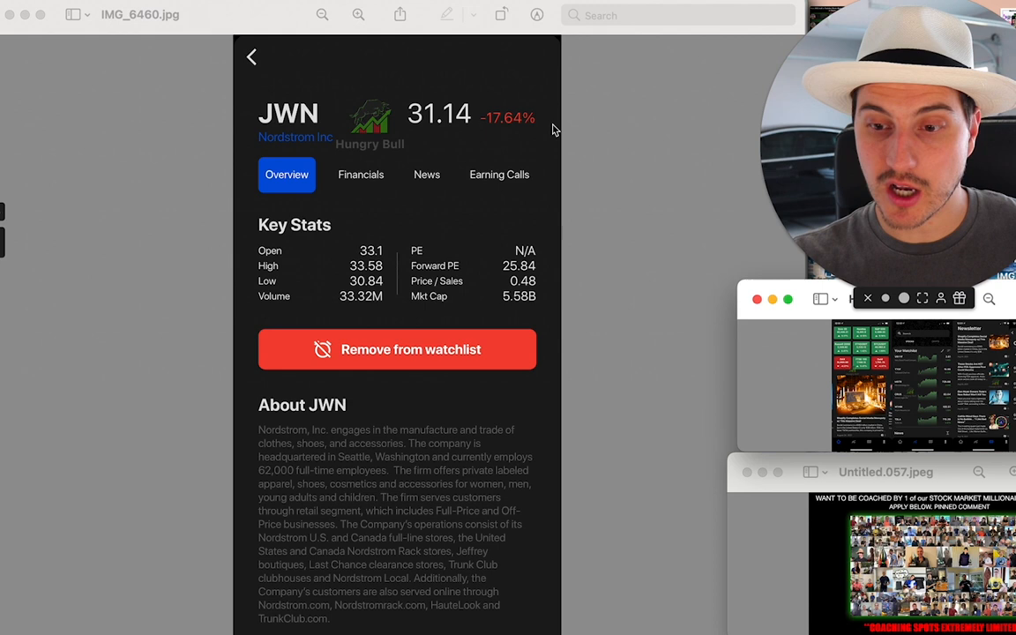
{"action": "mouse_move", "coordinate": [277, 113]}
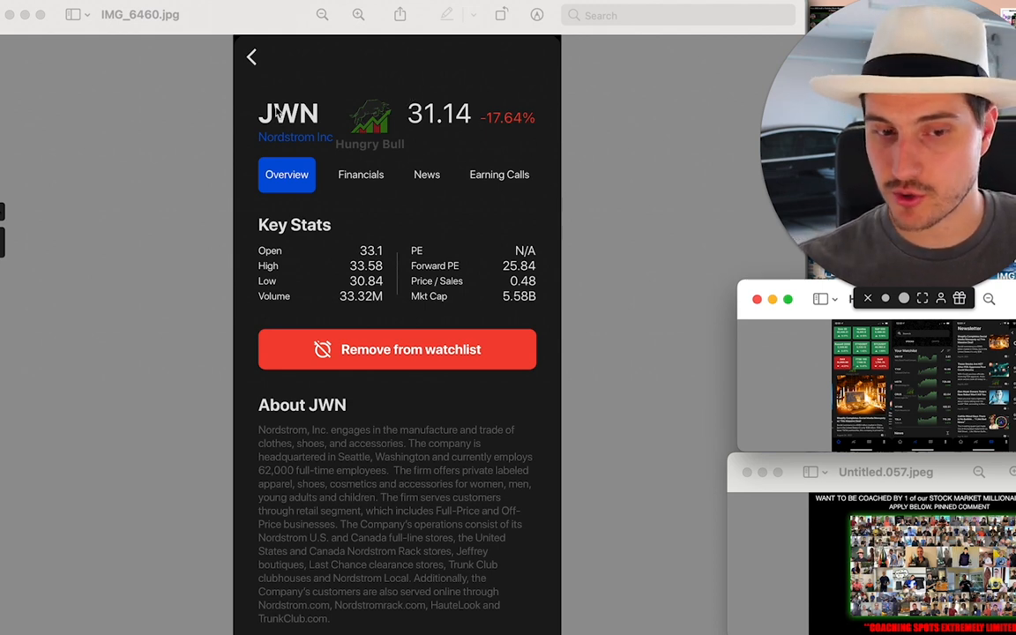
{"action": "mouse_move", "coordinate": [556, 134]}
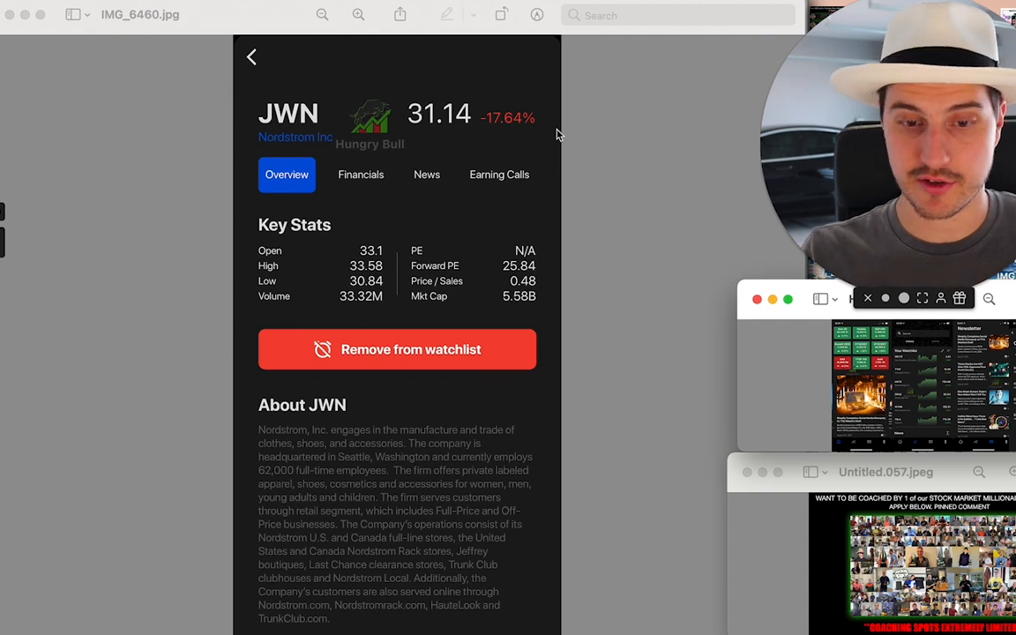
{"action": "mouse_move", "coordinate": [527, 256]}
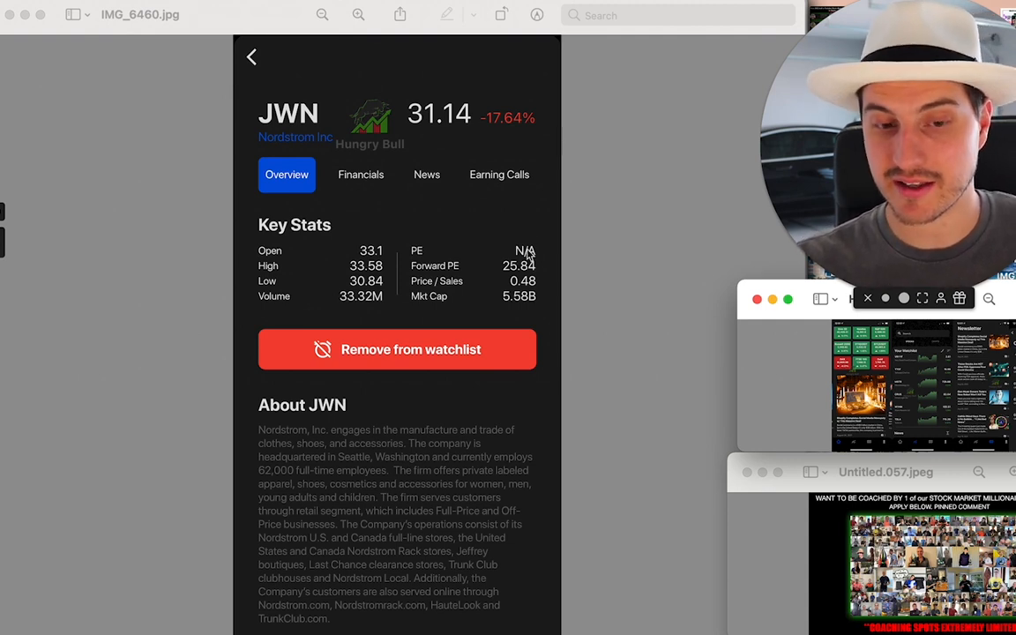
{"action": "mouse_move", "coordinate": [544, 228]}
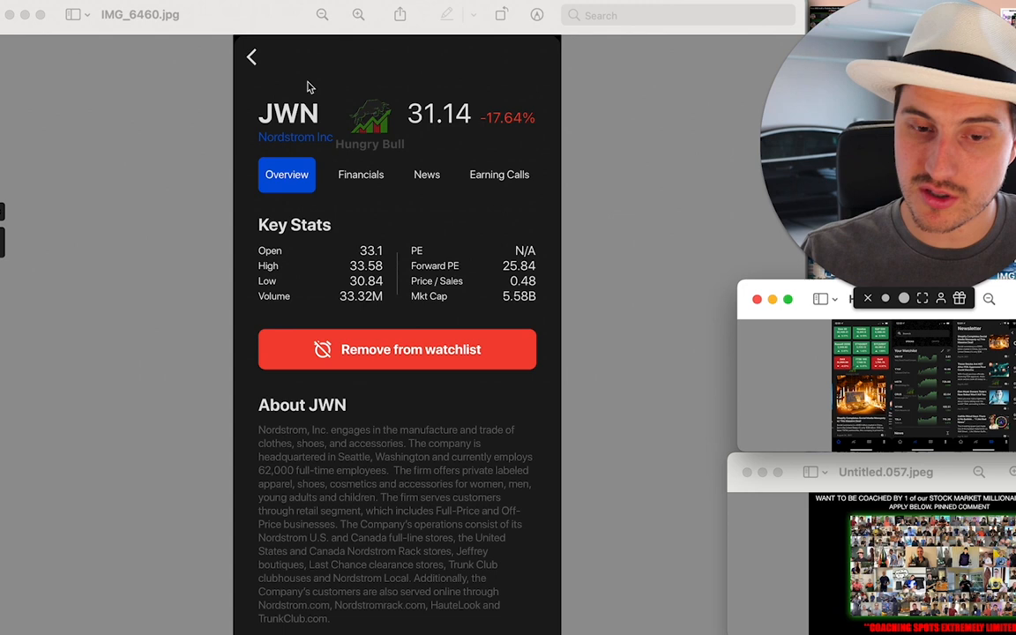
{"action": "mouse_move", "coordinate": [307, 138]}
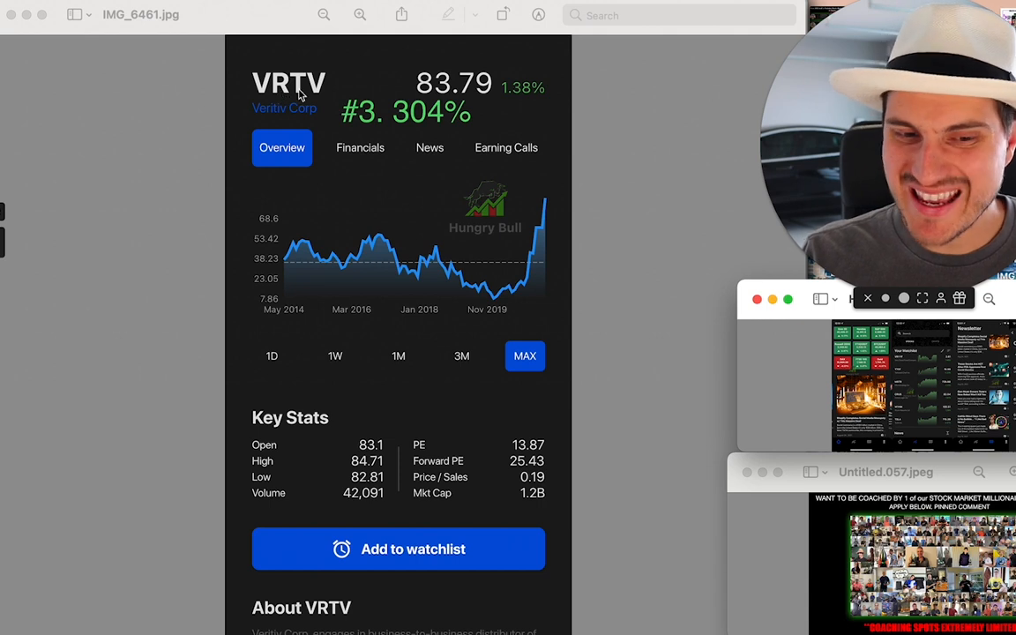
{"action": "mouse_move", "coordinate": [494, 109]}
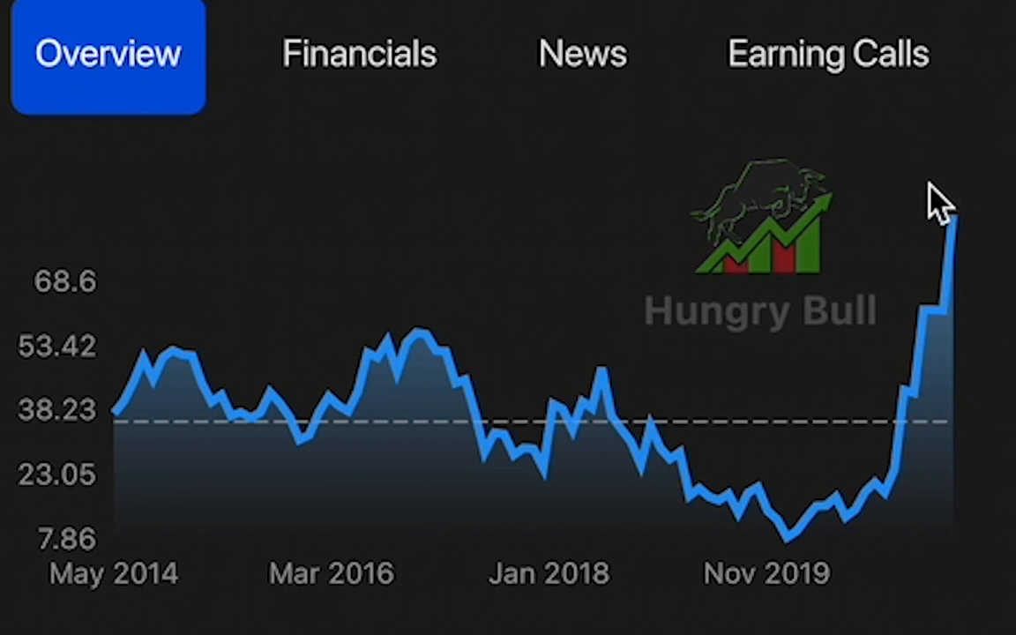
{"action": "mouse_move", "coordinate": [875, 536]}
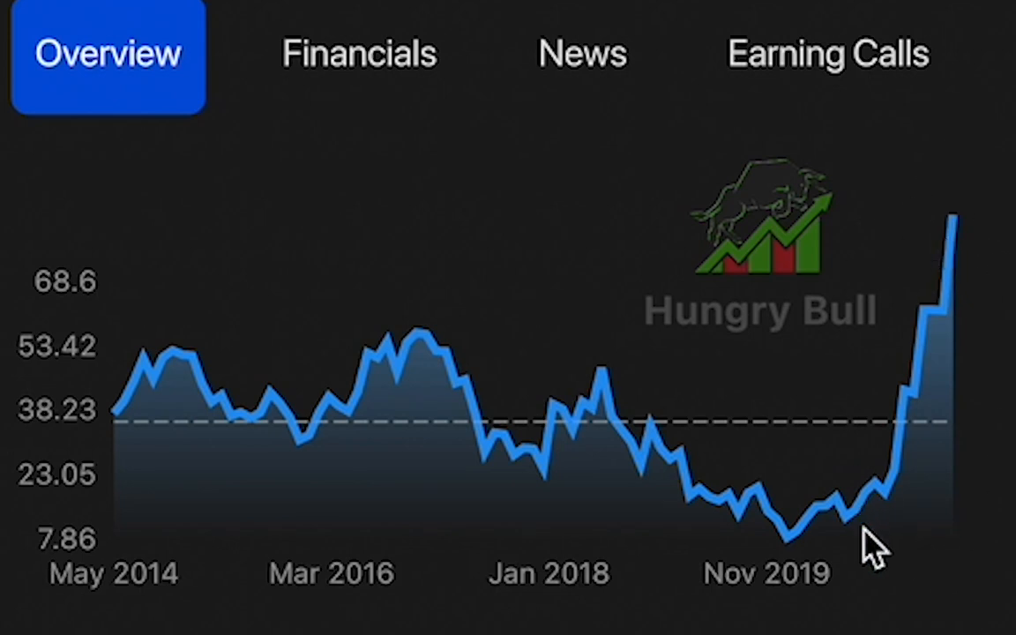
{"action": "mouse_move", "coordinate": [980, 85]}
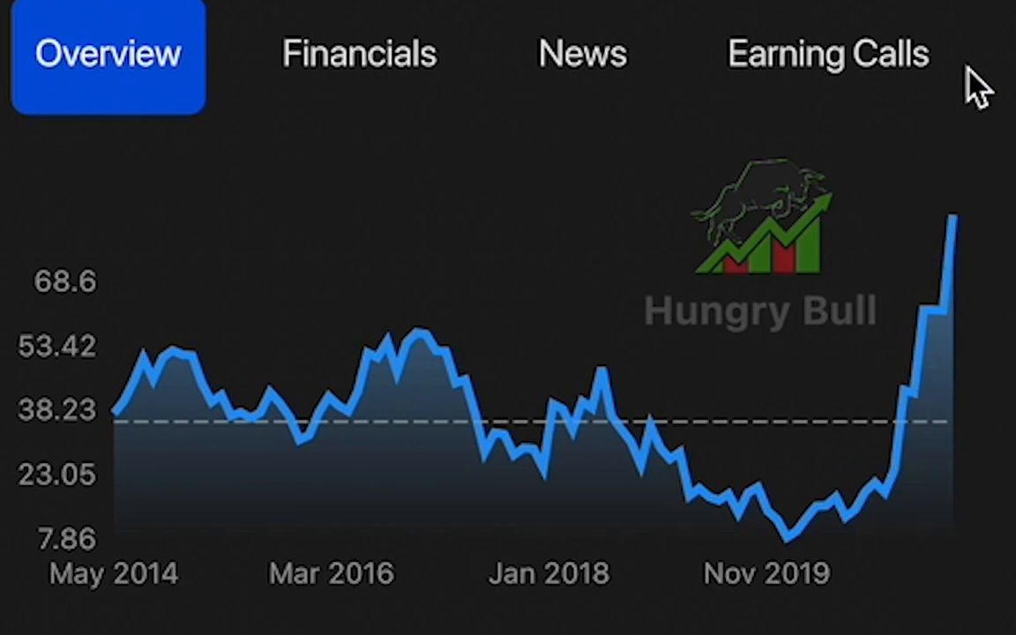
{"action": "mouse_move", "coordinate": [836, 273]}
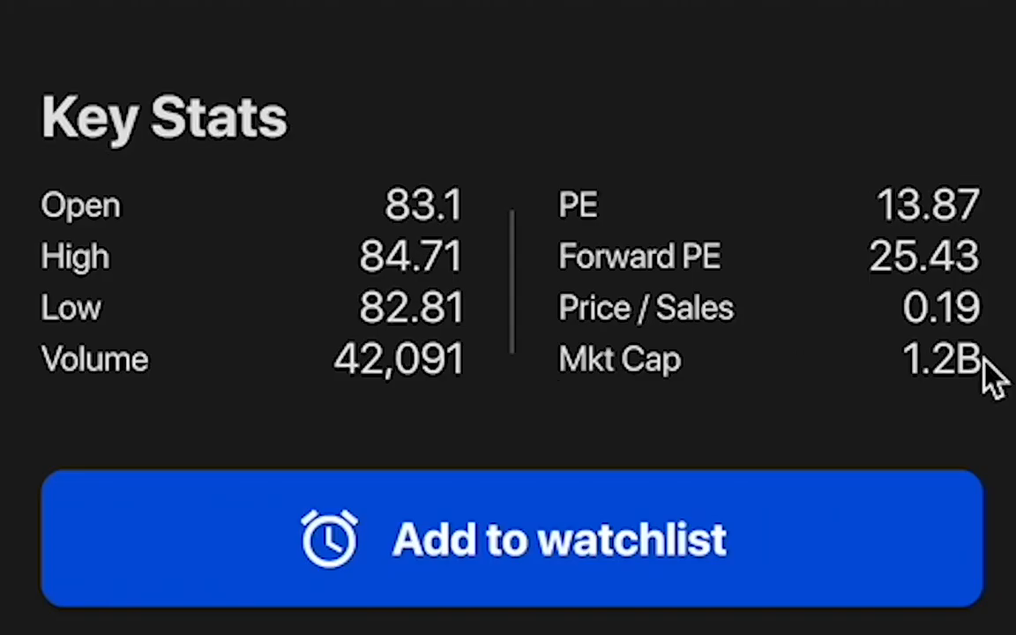
{"action": "mouse_move", "coordinate": [744, 279]}
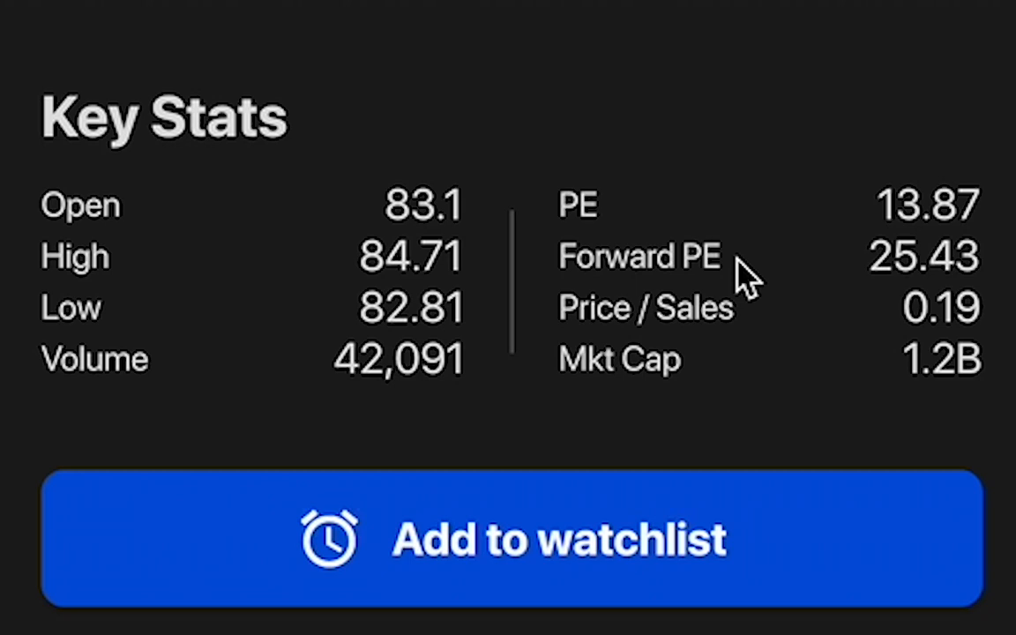
{"action": "mouse_move", "coordinate": [723, 291]}
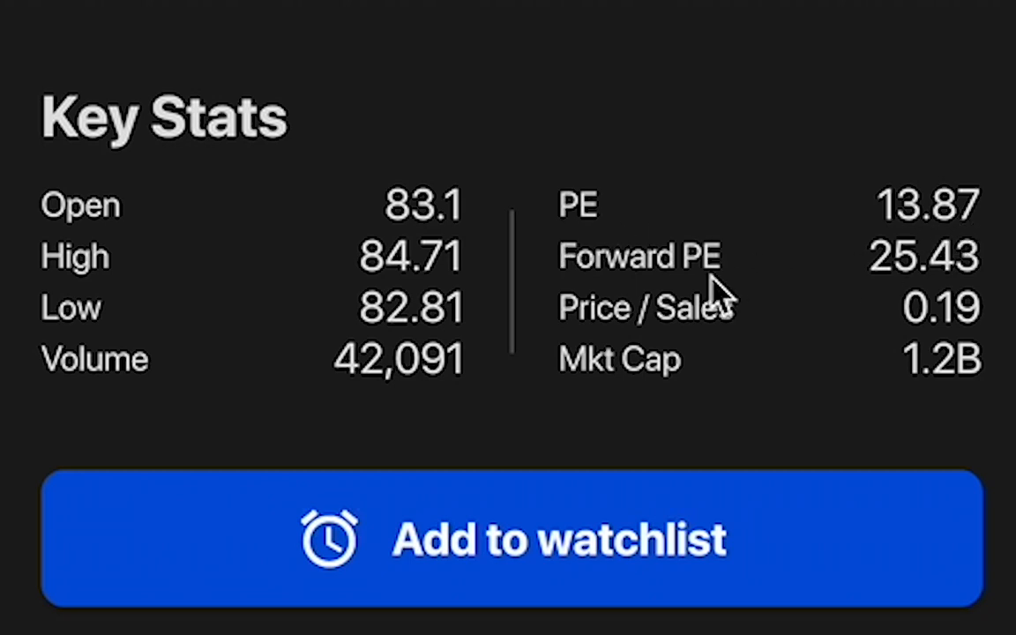
{"action": "mouse_move", "coordinate": [861, 303]}
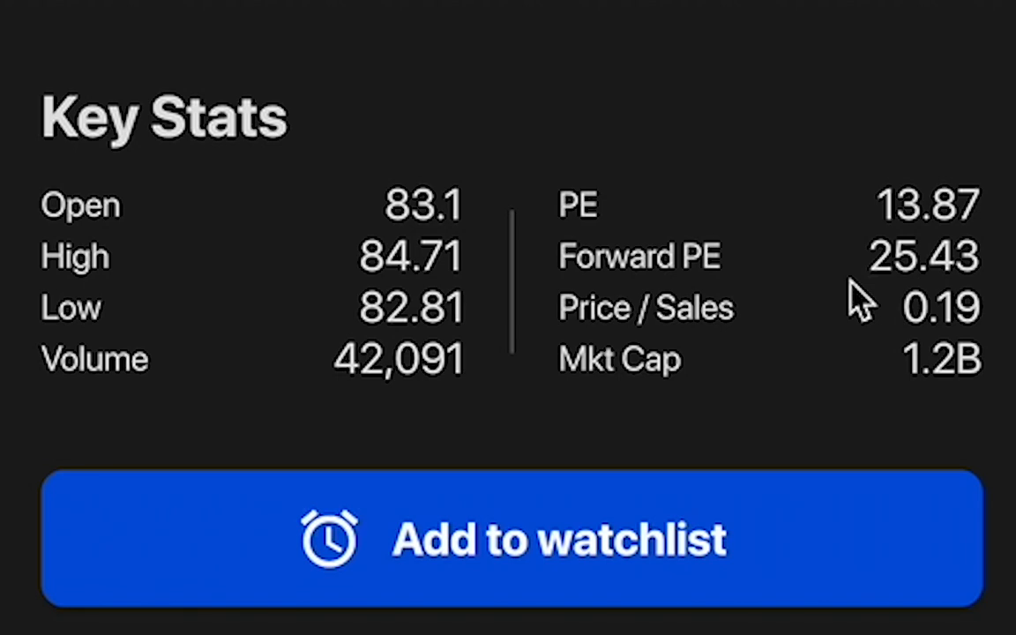
{"action": "mouse_move", "coordinate": [938, 353]}
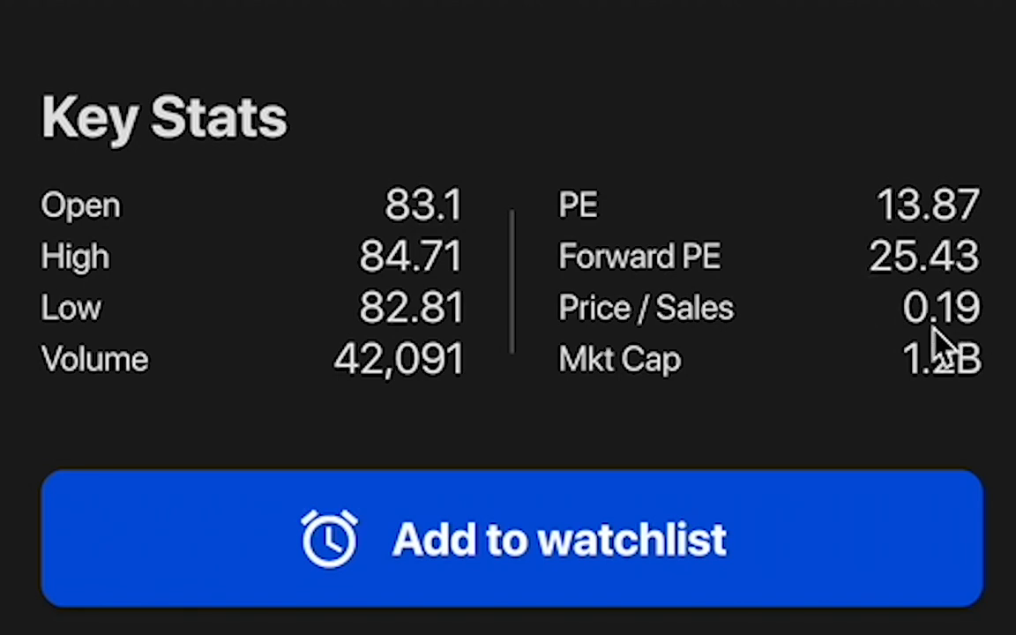
{"action": "mouse_move", "coordinate": [949, 362]}
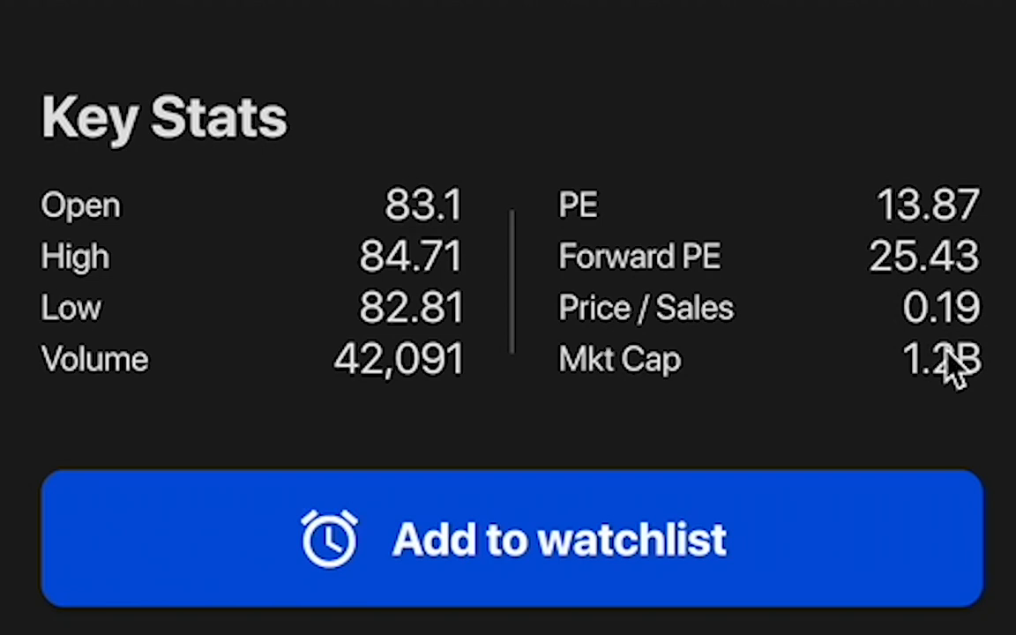
{"action": "mouse_move", "coordinate": [873, 432]}
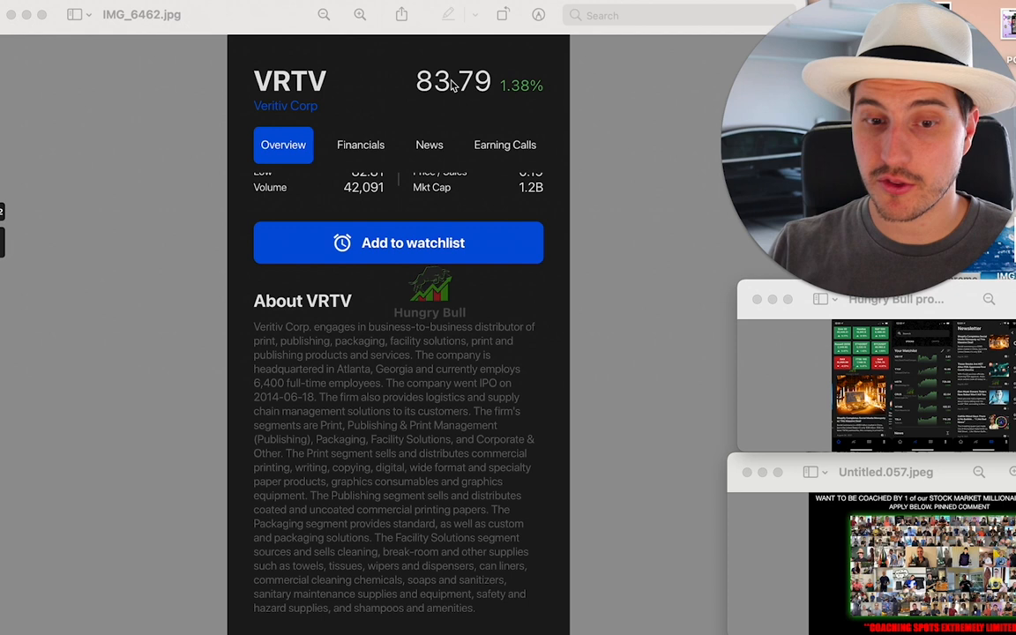
{"action": "mouse_move", "coordinate": [494, 64]}
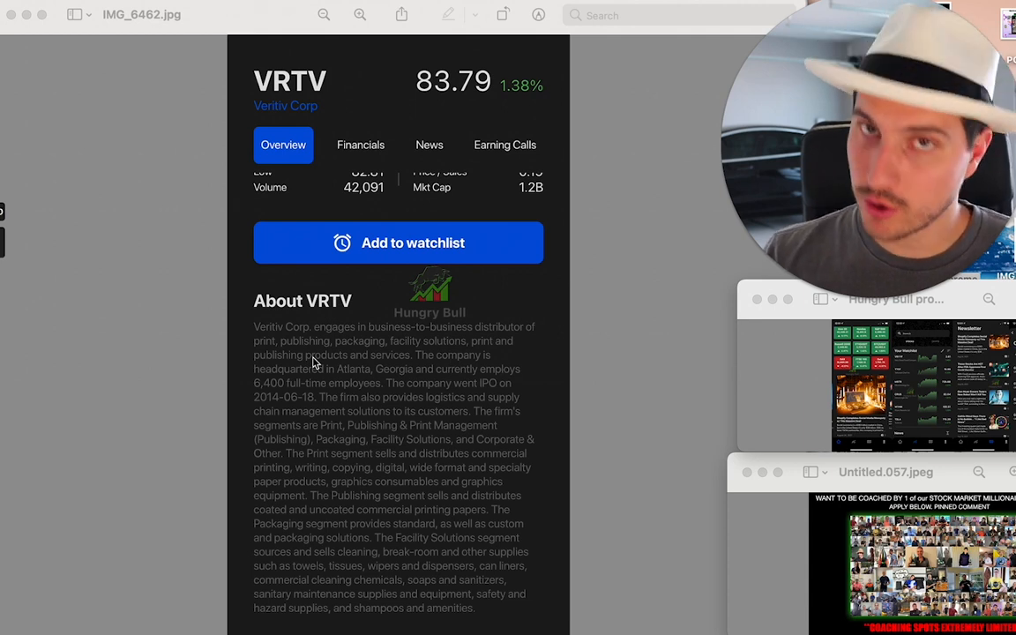
{"action": "mouse_move", "coordinate": [445, 159]}
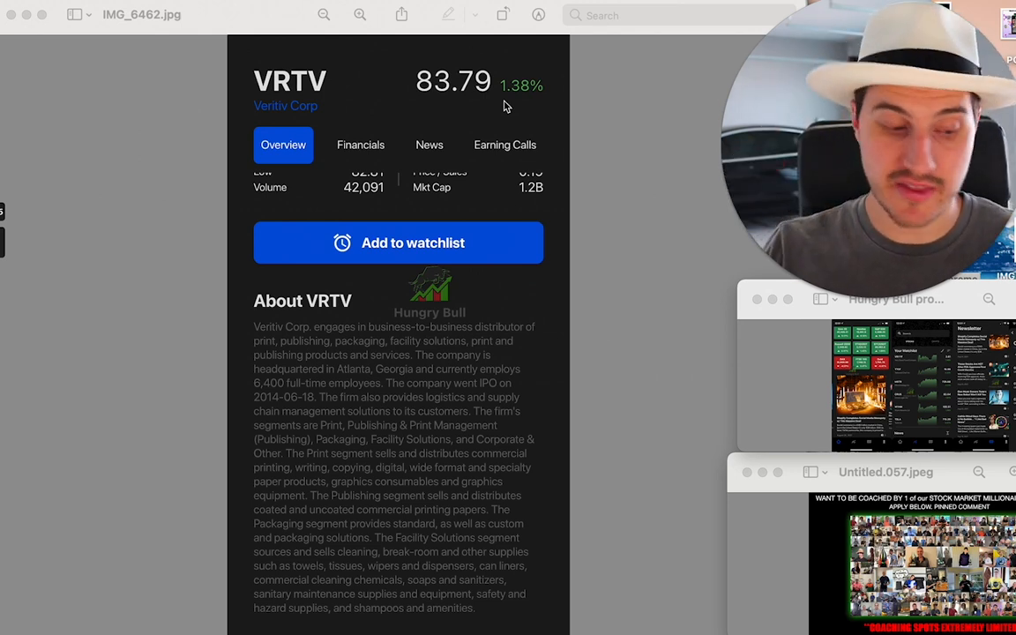
{"action": "mouse_move", "coordinate": [208, 7]}
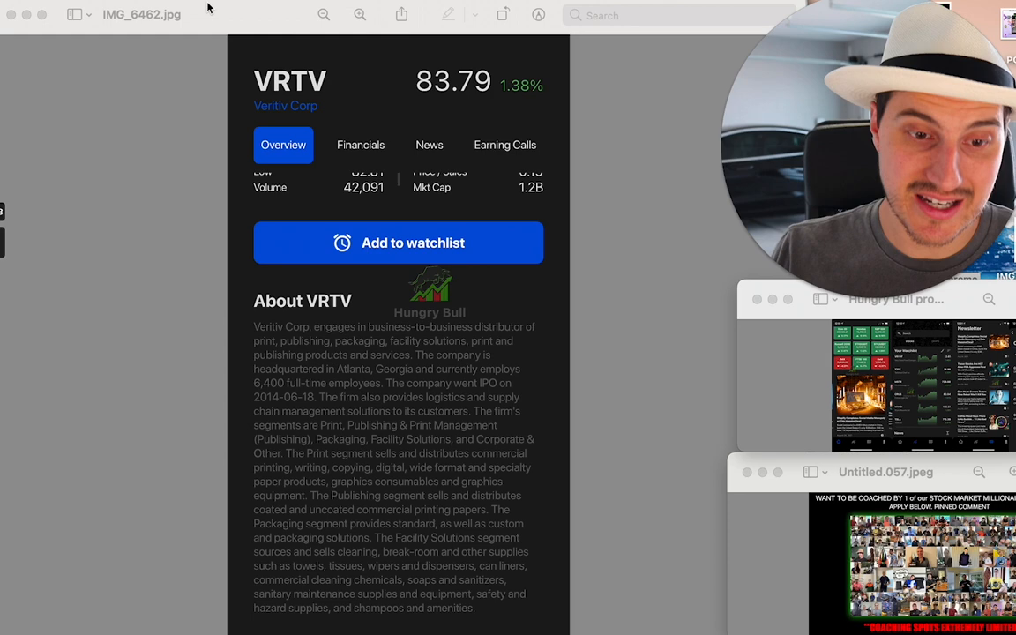
Advance to the VRTV Earning Calls screenshot listing calls from Q2 2021 to Q2 2020.
{"action": "left_click", "coordinate": [360, 145]}
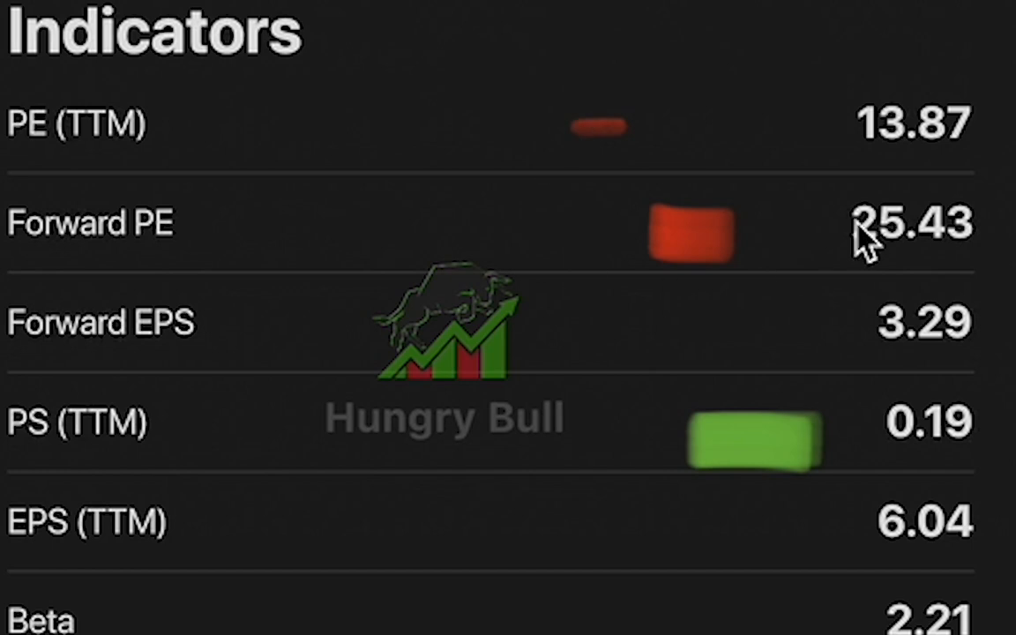
{"action": "mouse_move", "coordinate": [803, 229]}
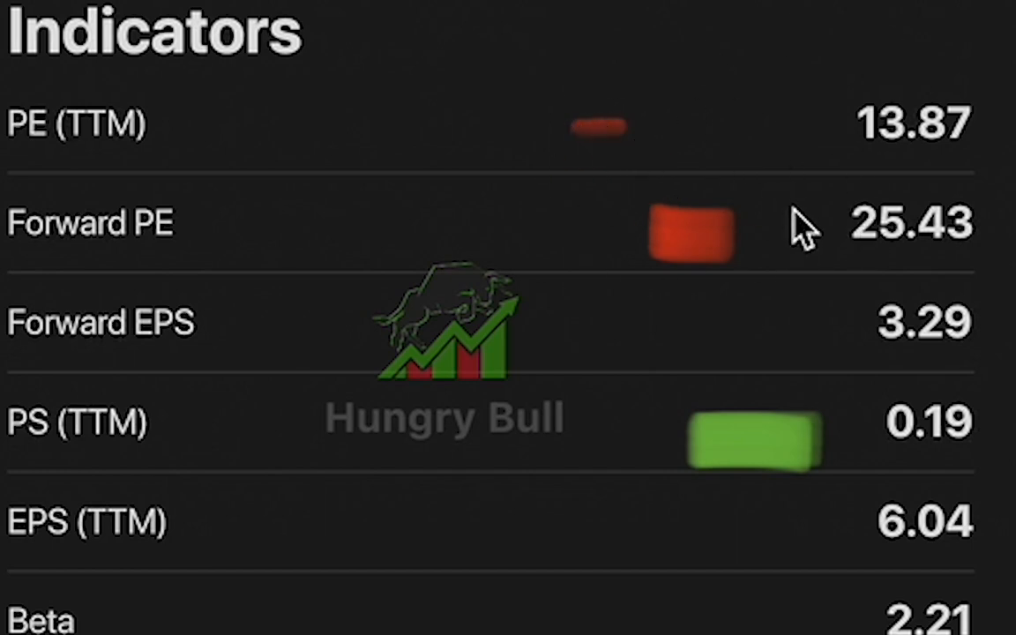
{"action": "mouse_move", "coordinate": [879, 272]}
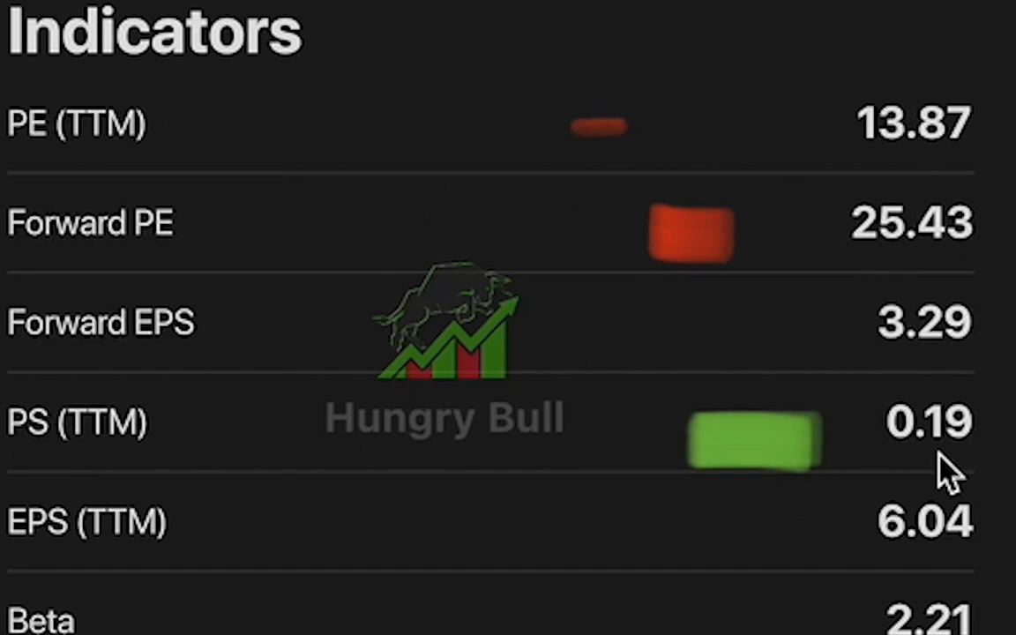
{"action": "mouse_move", "coordinate": [642, 342]}
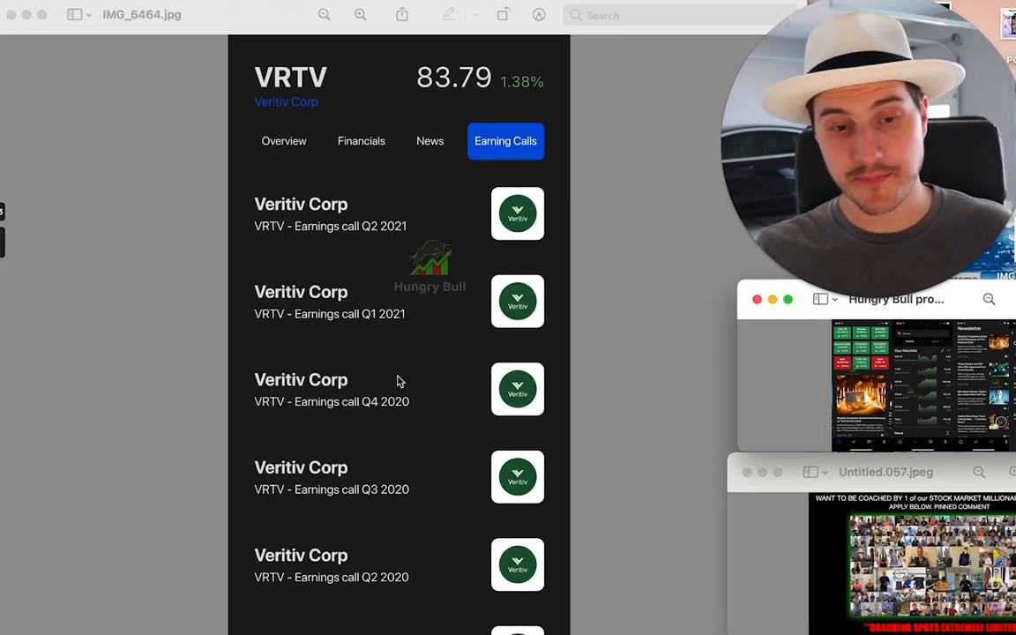
{"action": "mouse_move", "coordinate": [433, 180]}
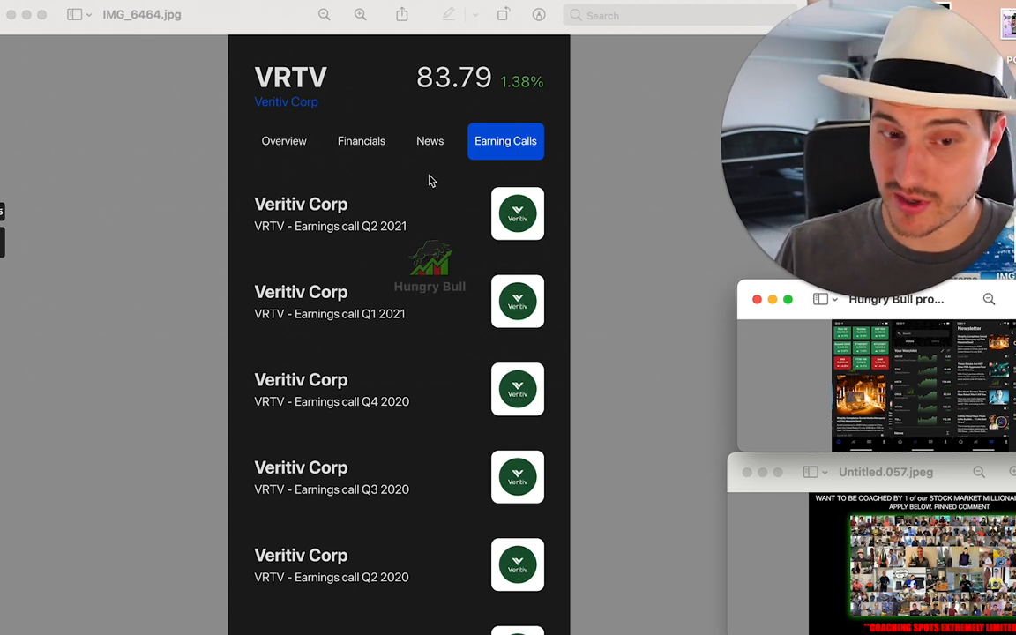
{"action": "mouse_move", "coordinate": [333, 78]}
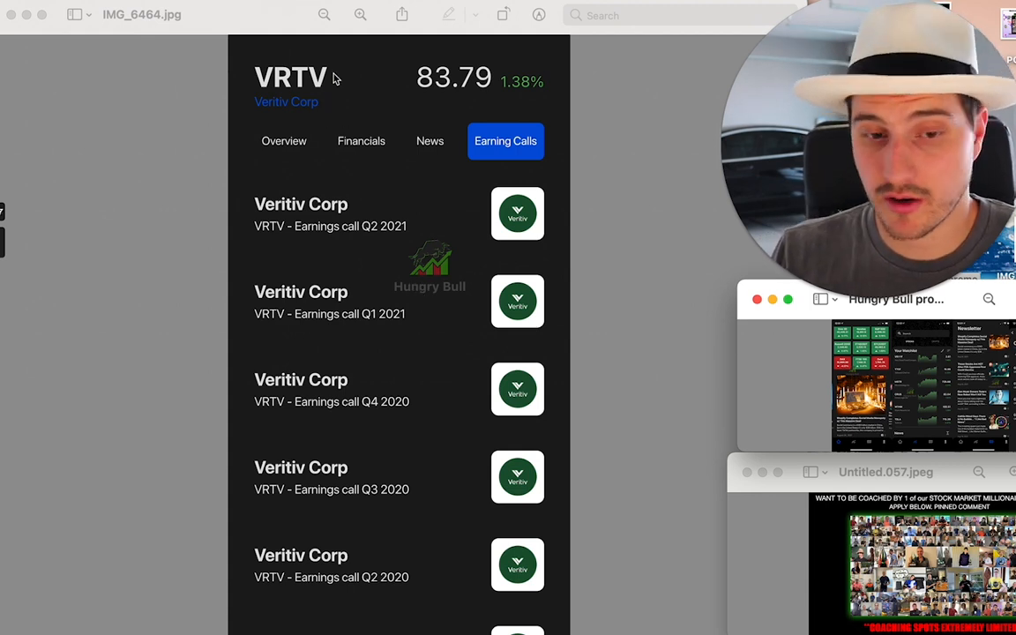
{"action": "mouse_move", "coordinate": [252, 32]}
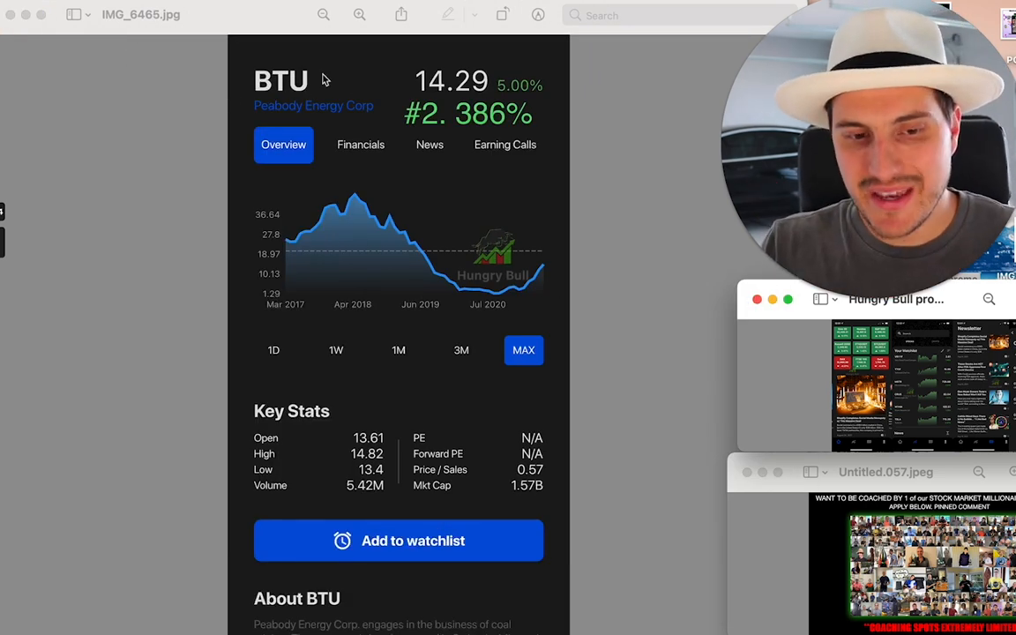
{"action": "mouse_move", "coordinate": [360, 120]}
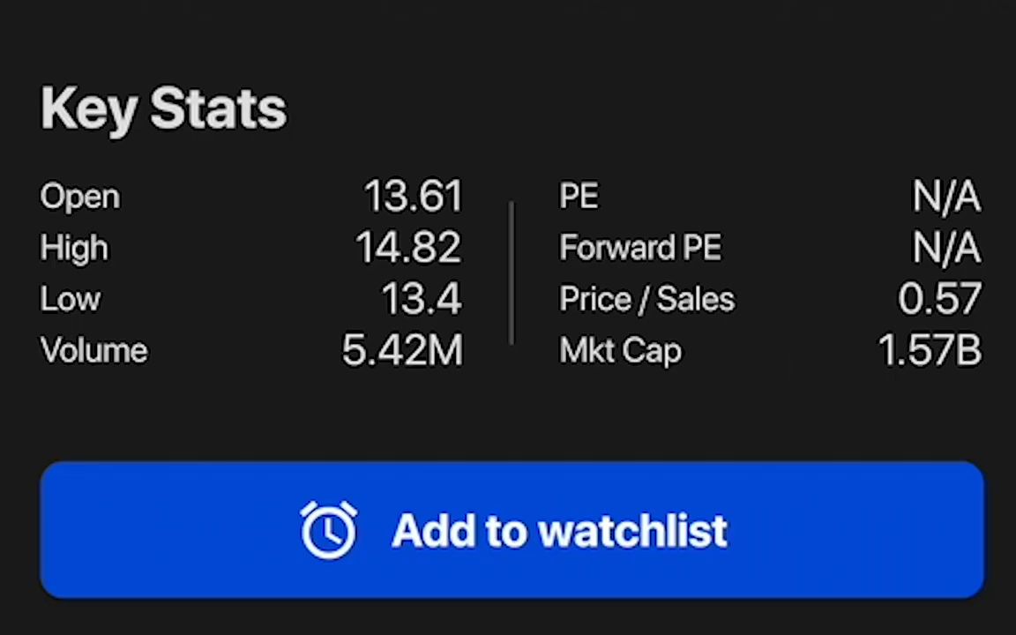
View the BTU Overview screenshots with Key Stats and the About BTU Peabody Energy description.
{"action": "scroll", "scroll_direction": "down", "scroll_amount": 3}
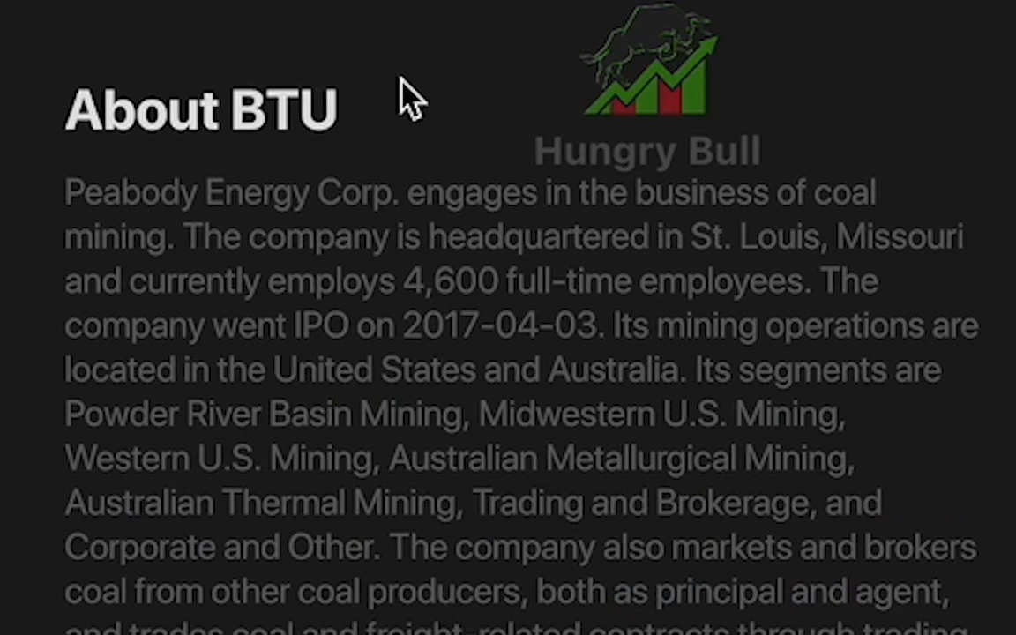
{"action": "mouse_move", "coordinate": [830, 261]}
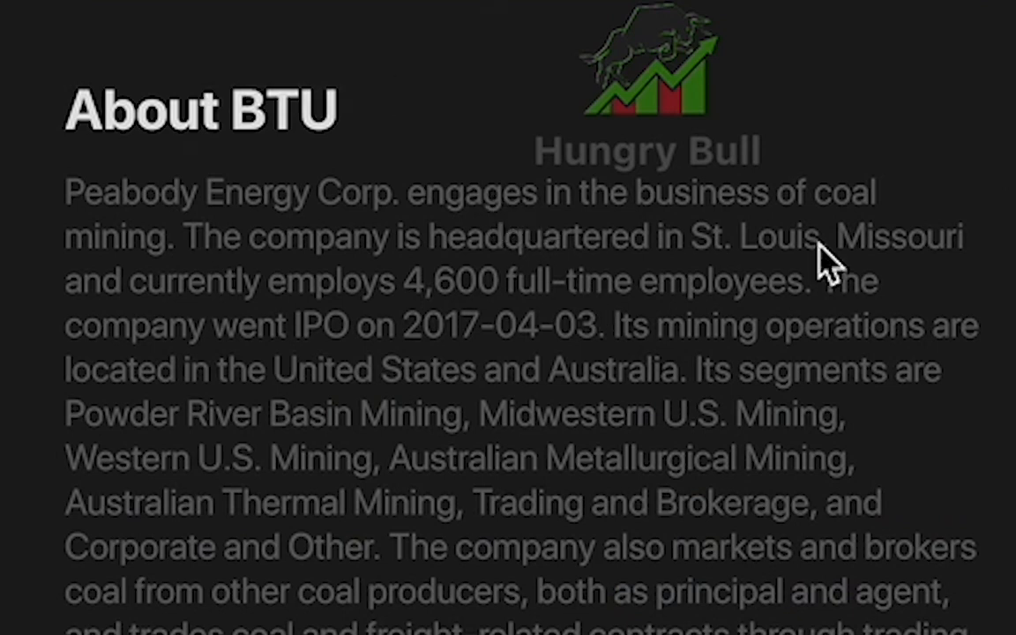
{"action": "mouse_move", "coordinate": [319, 245]}
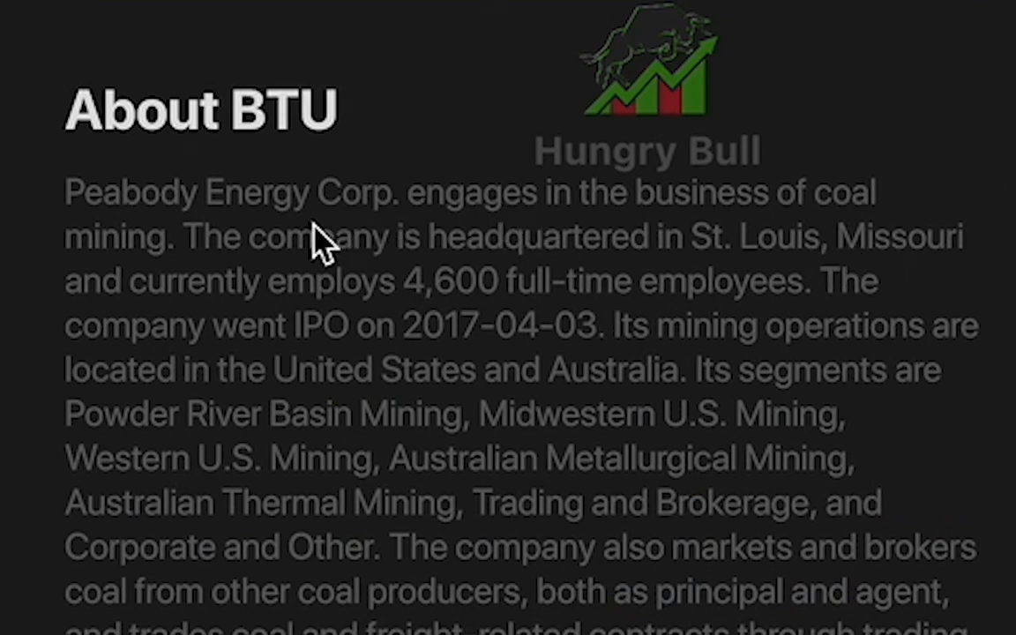
{"action": "mouse_move", "coordinate": [926, 389]}
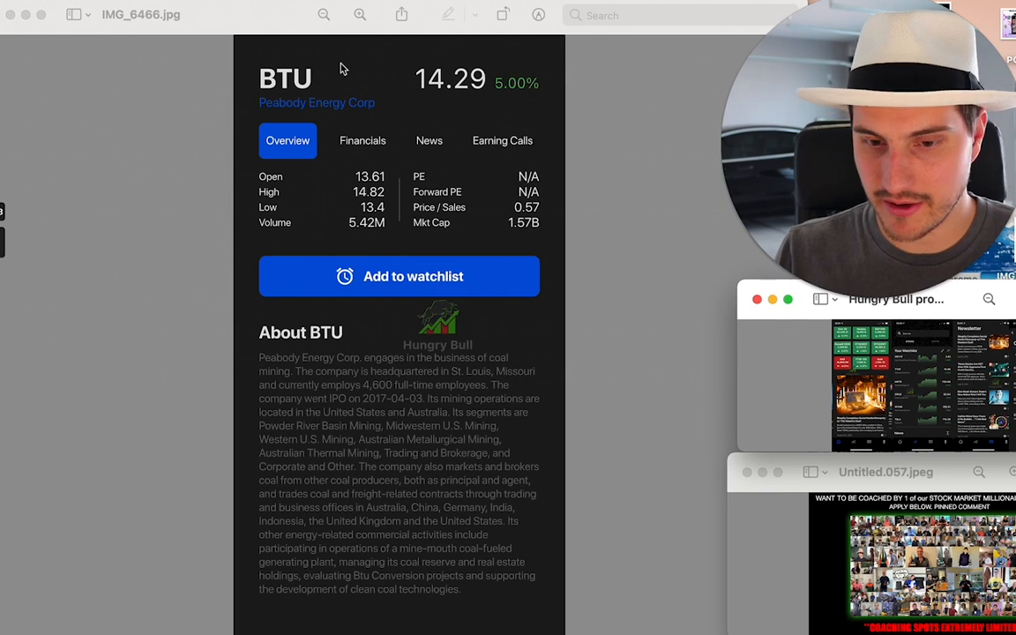
{"action": "left_click", "coordinate": [364, 141]}
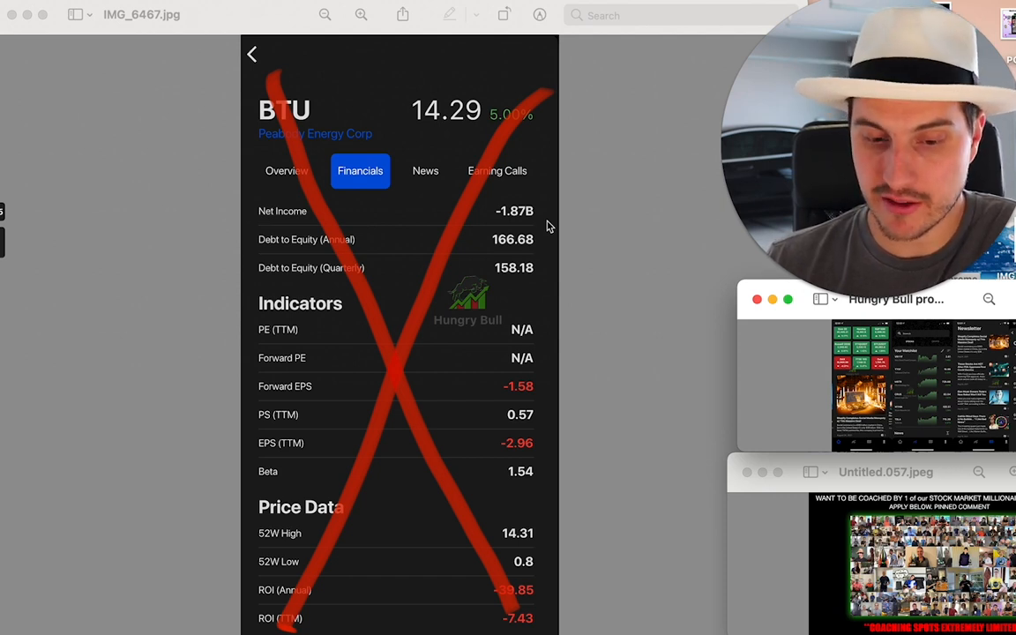
{"action": "mouse_move", "coordinate": [533, 332]}
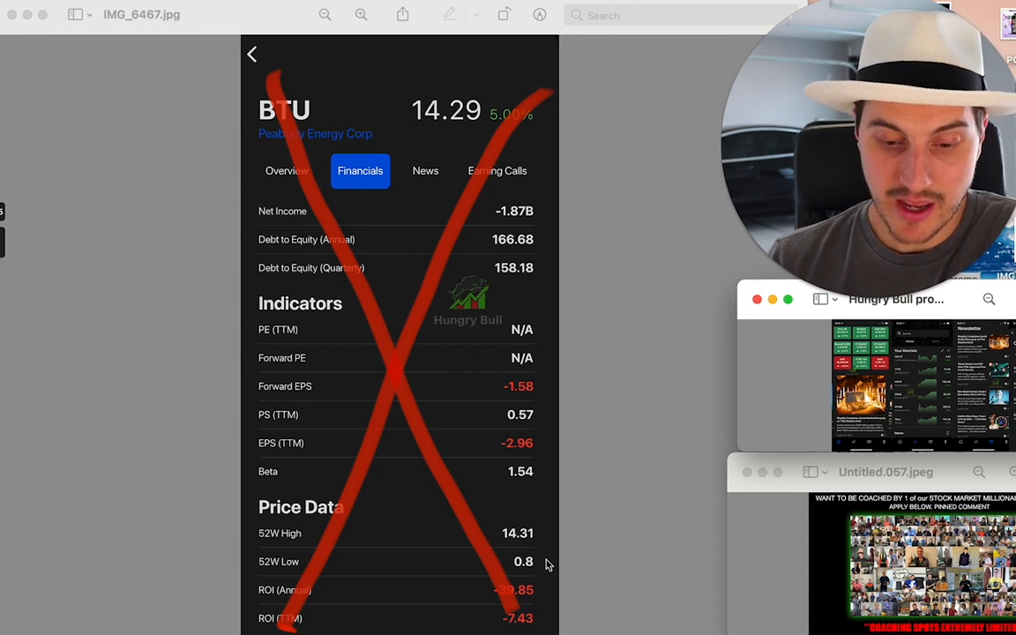
{"action": "mouse_move", "coordinate": [527, 562]}
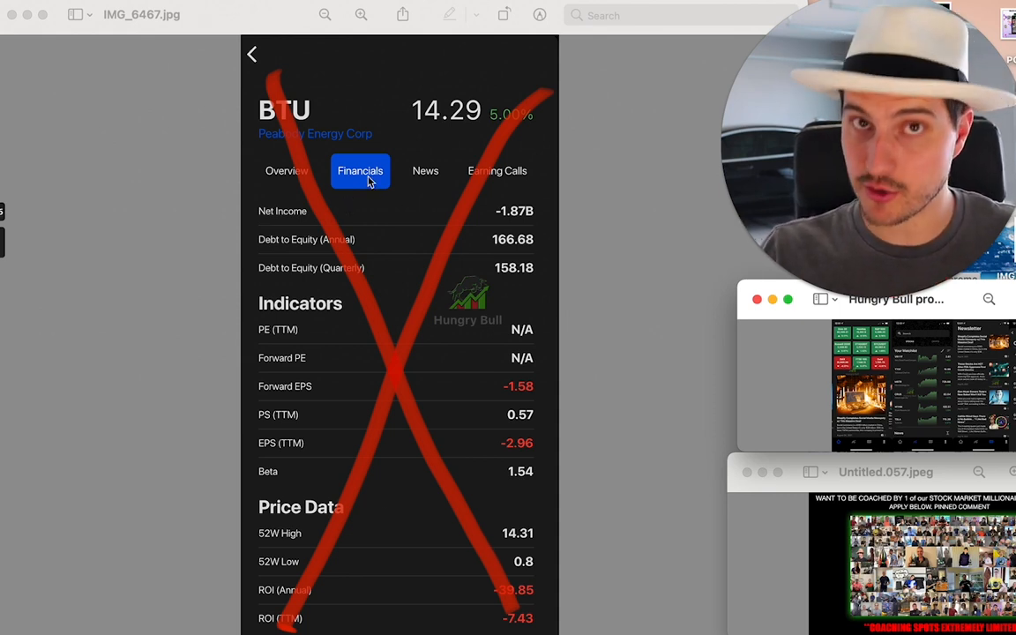
{"action": "mouse_move", "coordinate": [339, 134]}
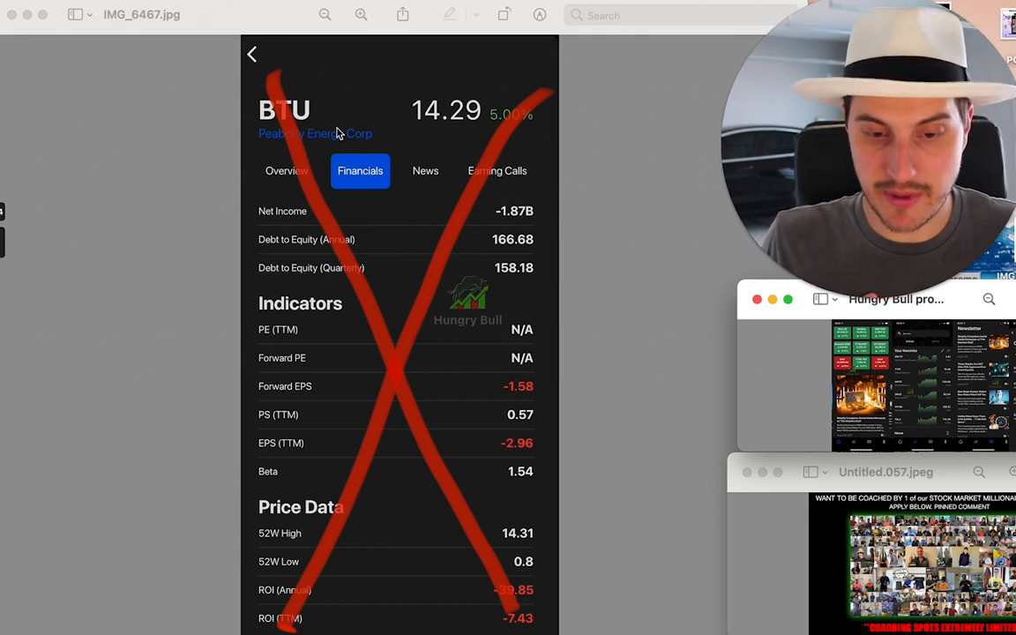
{"action": "mouse_move", "coordinate": [251, 50]}
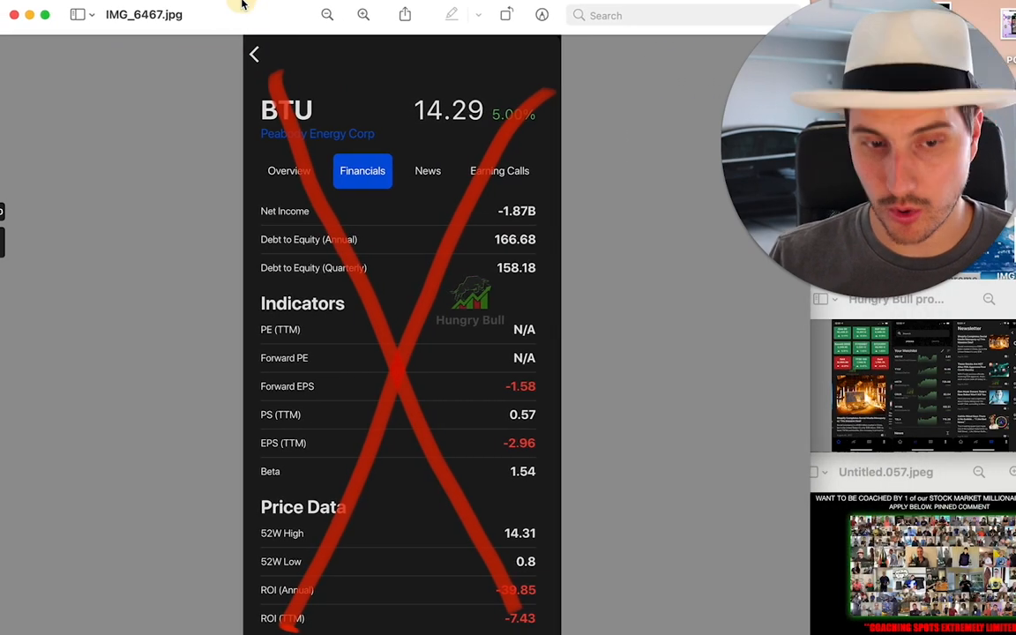
{"action": "mouse_move", "coordinate": [220, 79]}
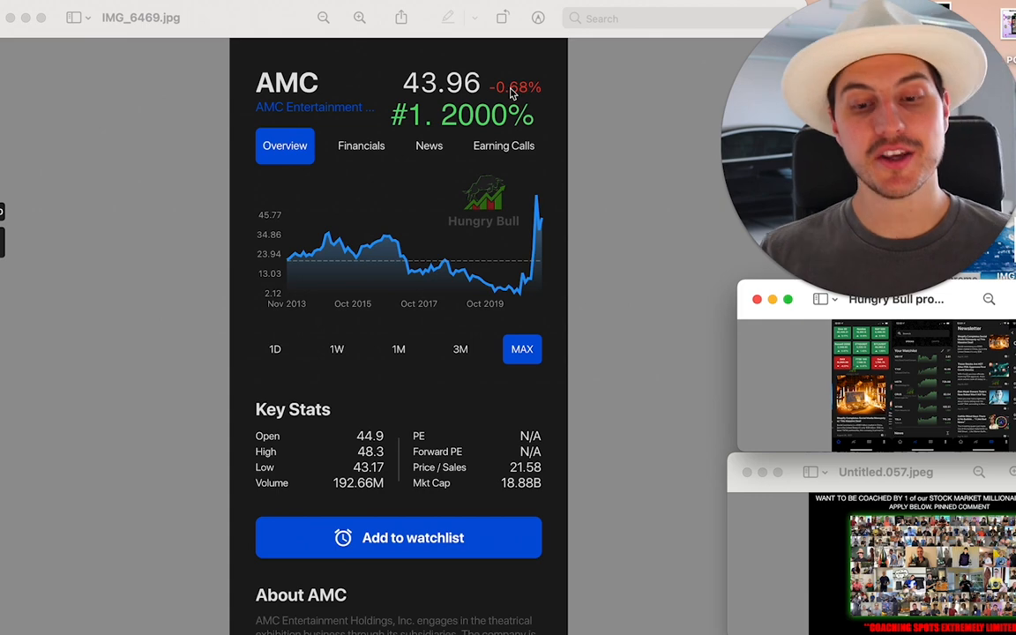
{"action": "mouse_move", "coordinate": [271, 19]}
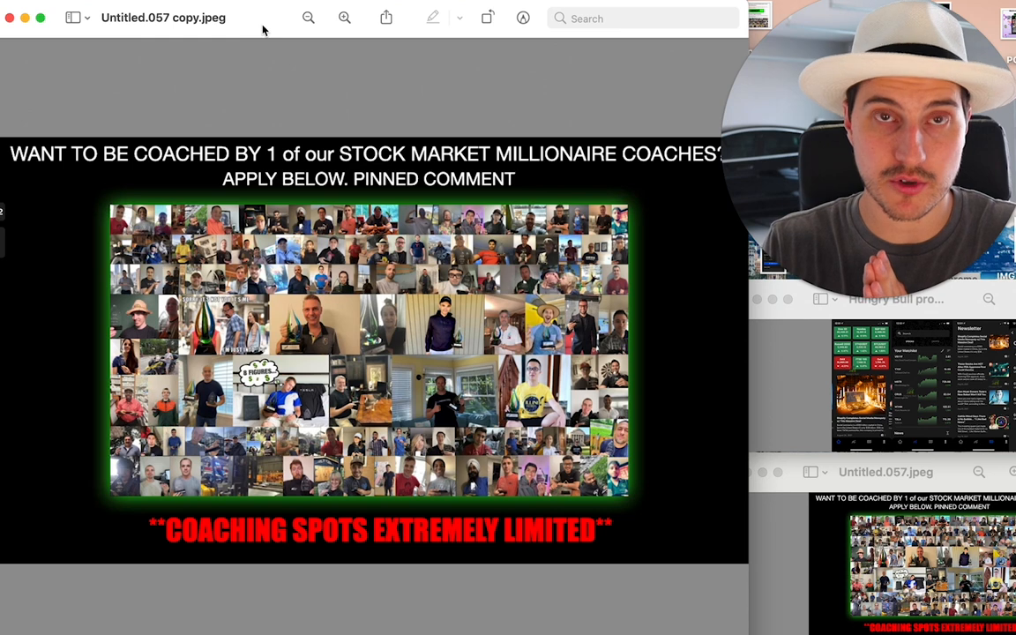
{"action": "mouse_move", "coordinate": [120, 93]}
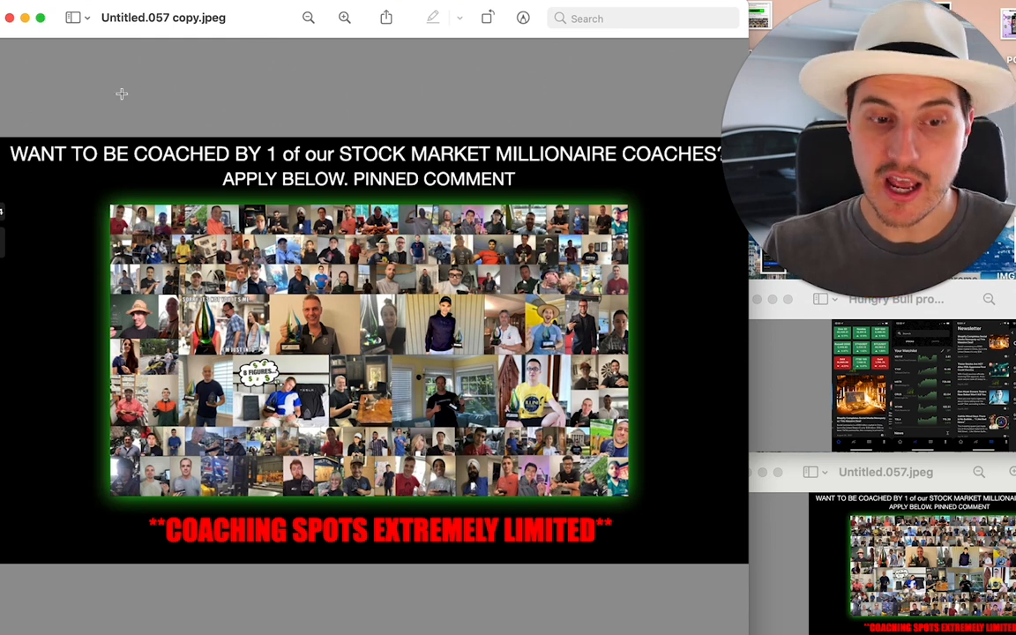